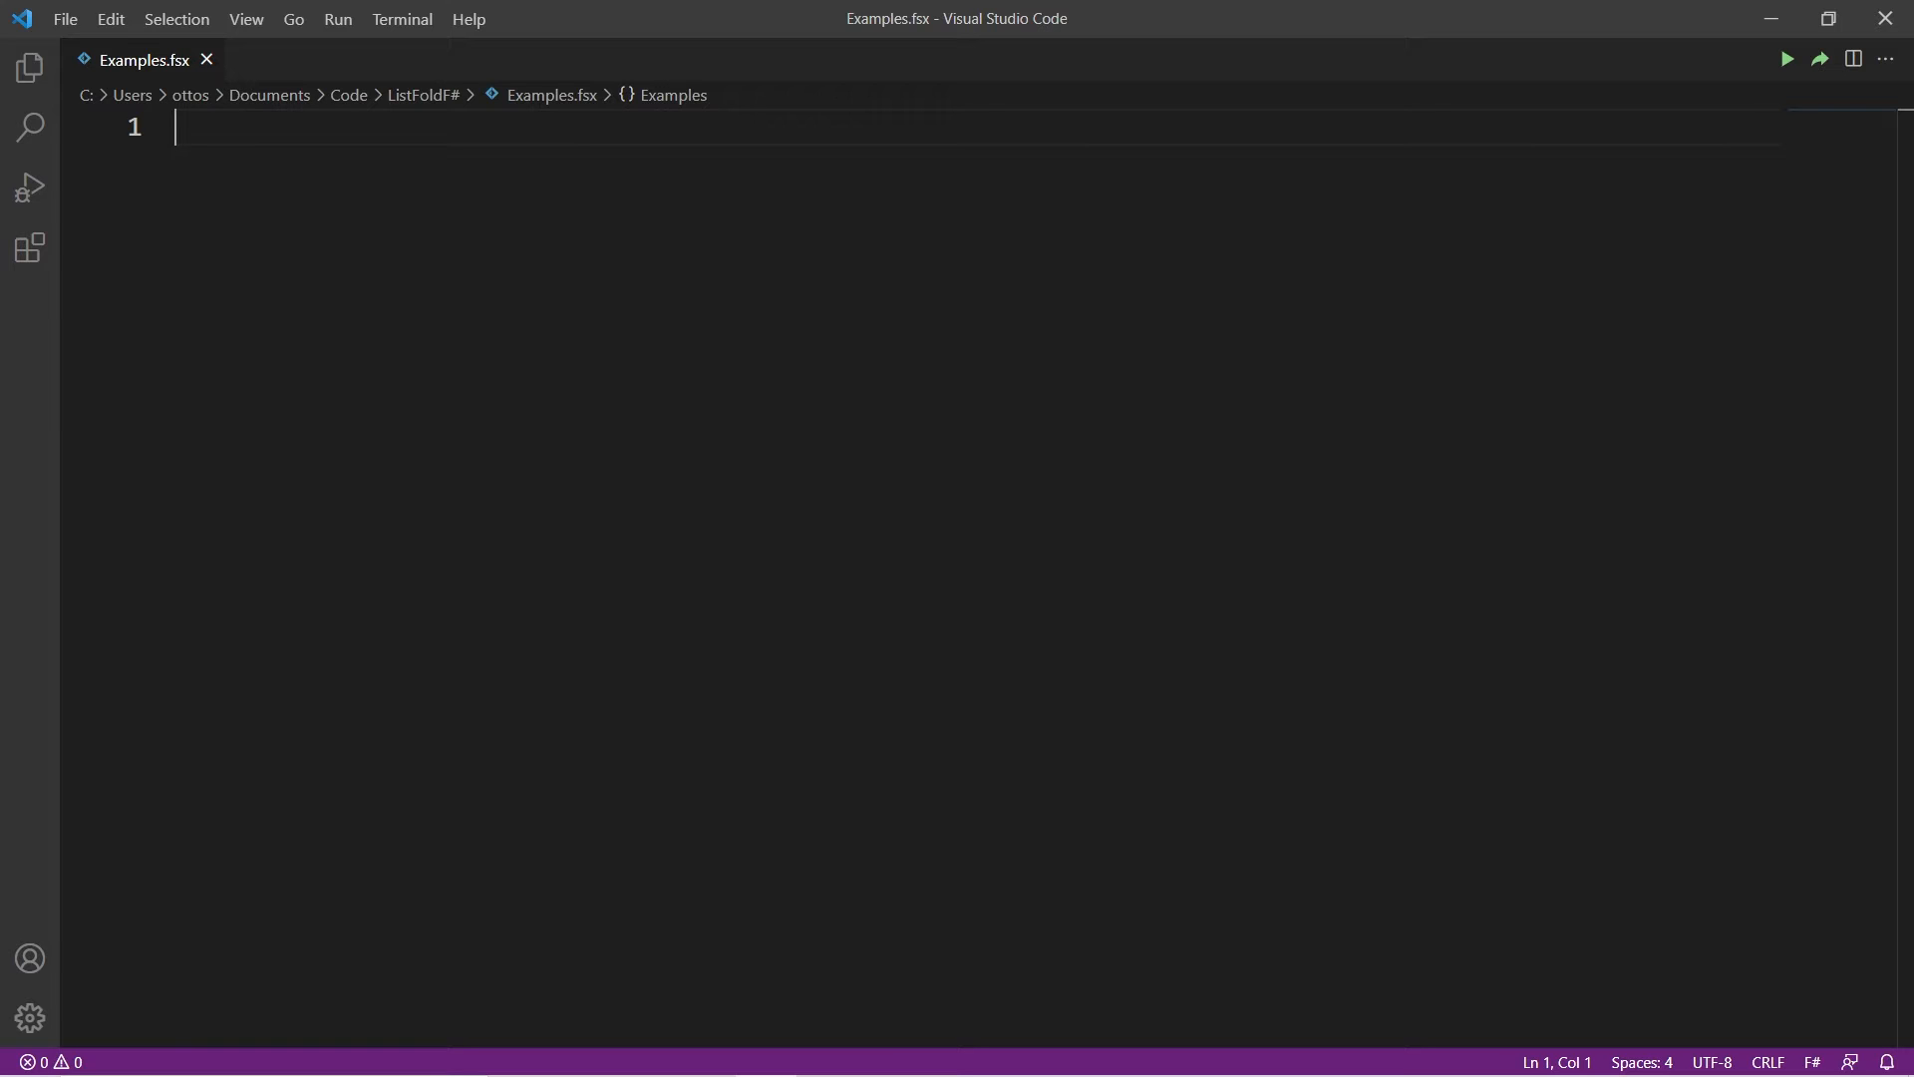
Write '// Product of integers' then List.fold (fun s e -> s*e) 1 [2; 3; 5]
text(// Product of integers)
text(L)
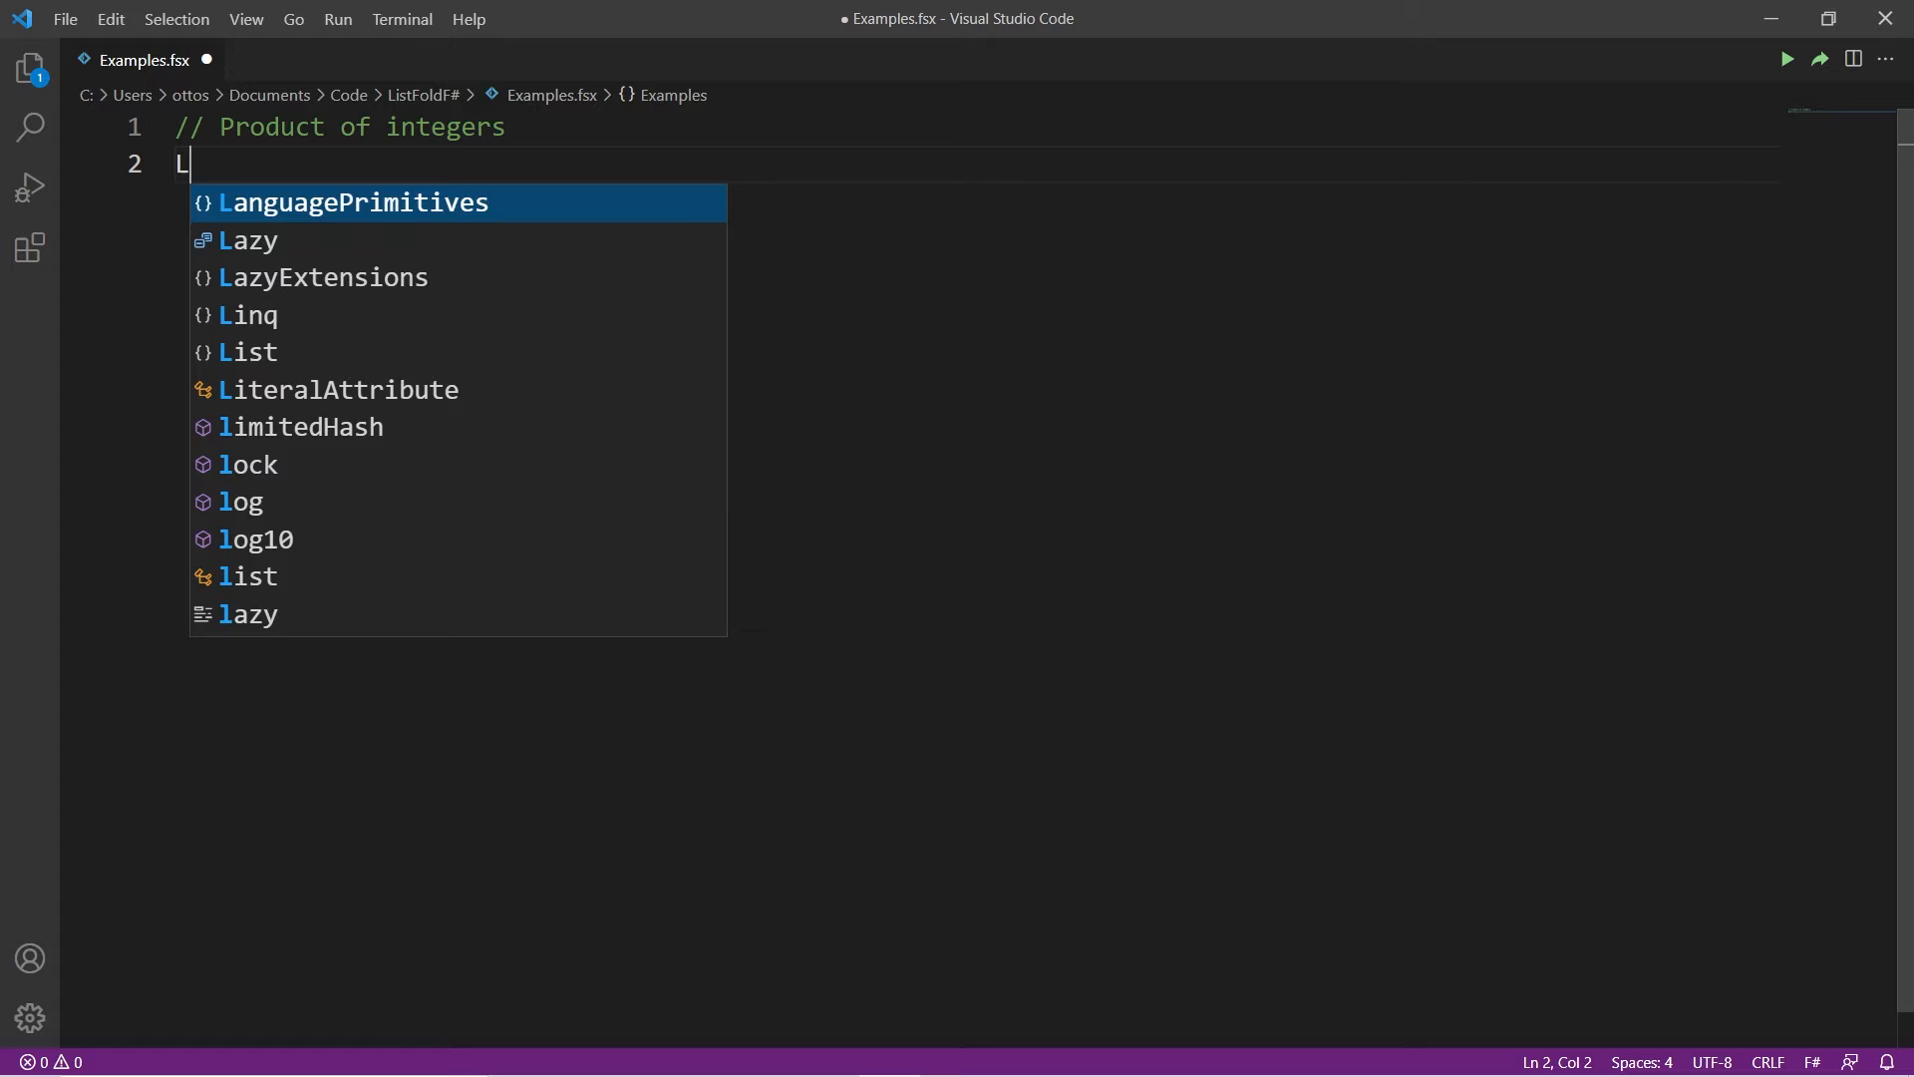
text(ist.fold ())
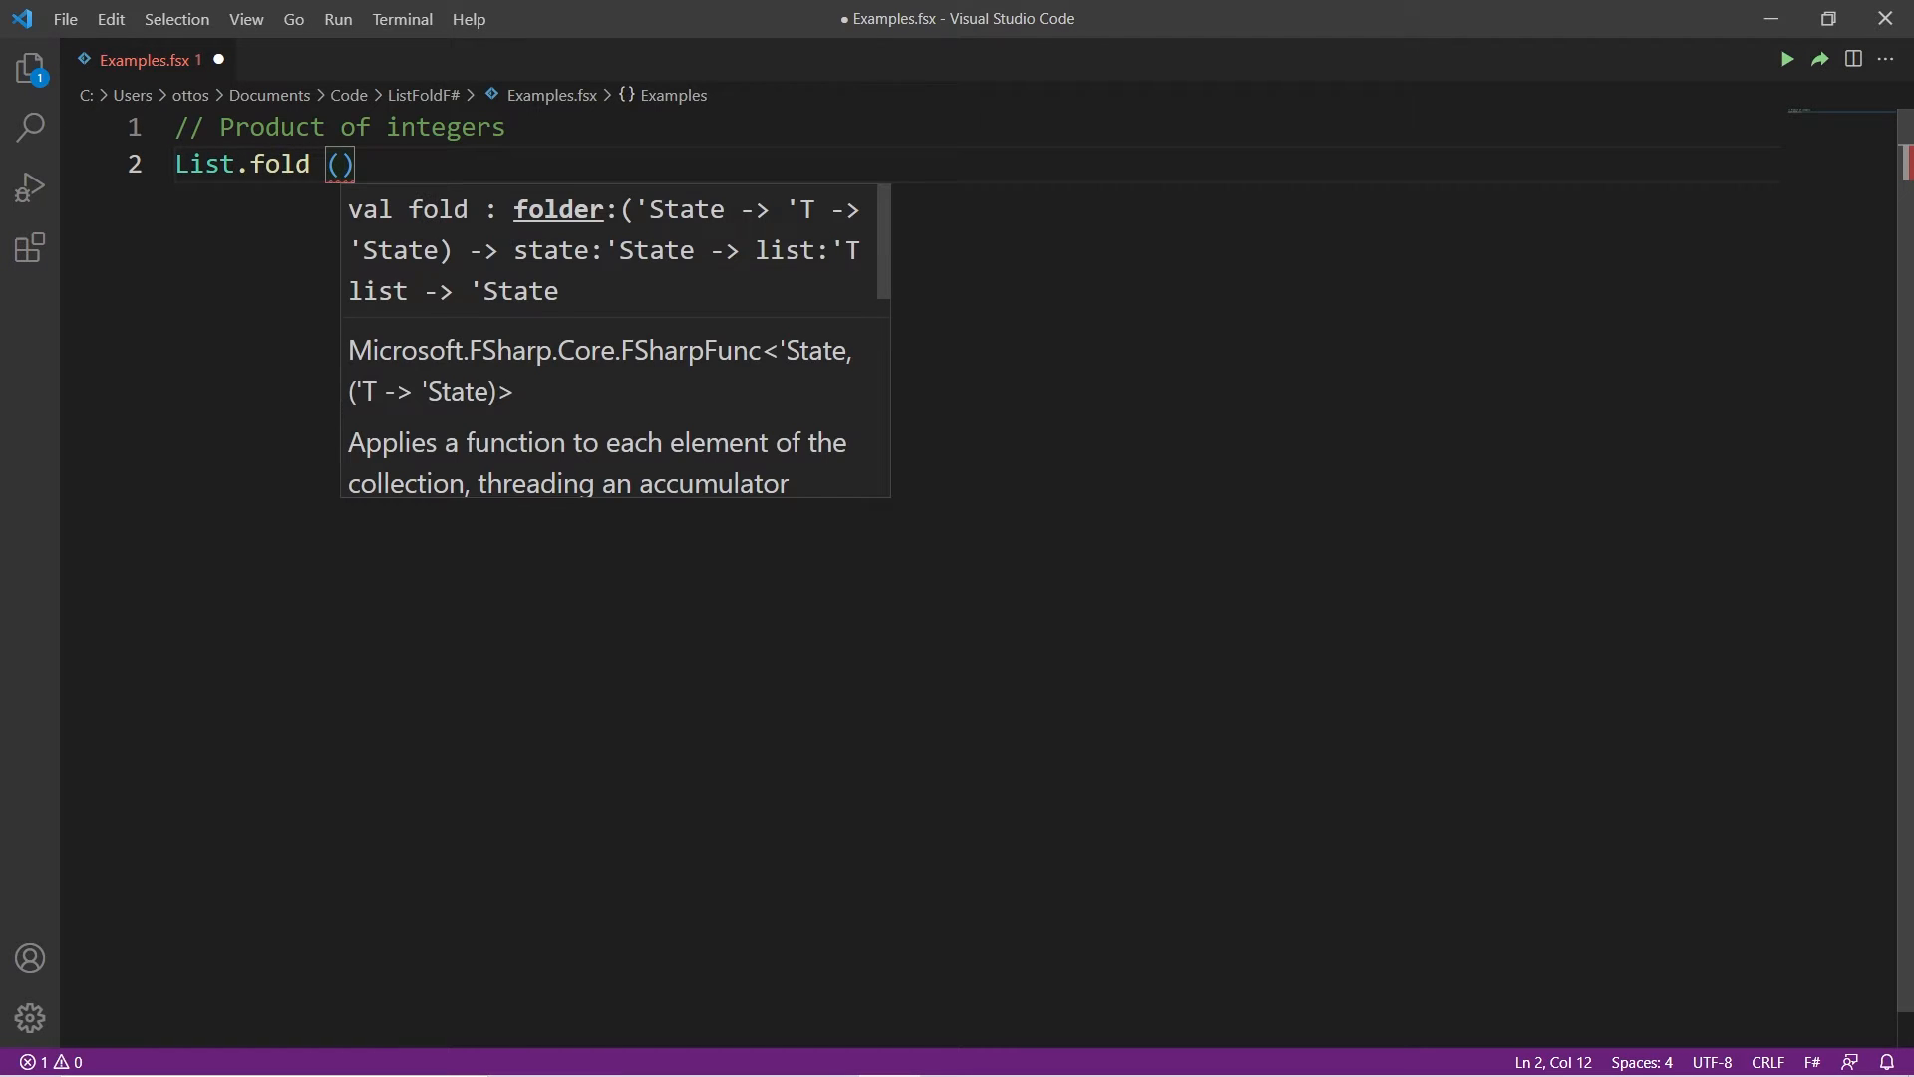
text(fun s e ->)
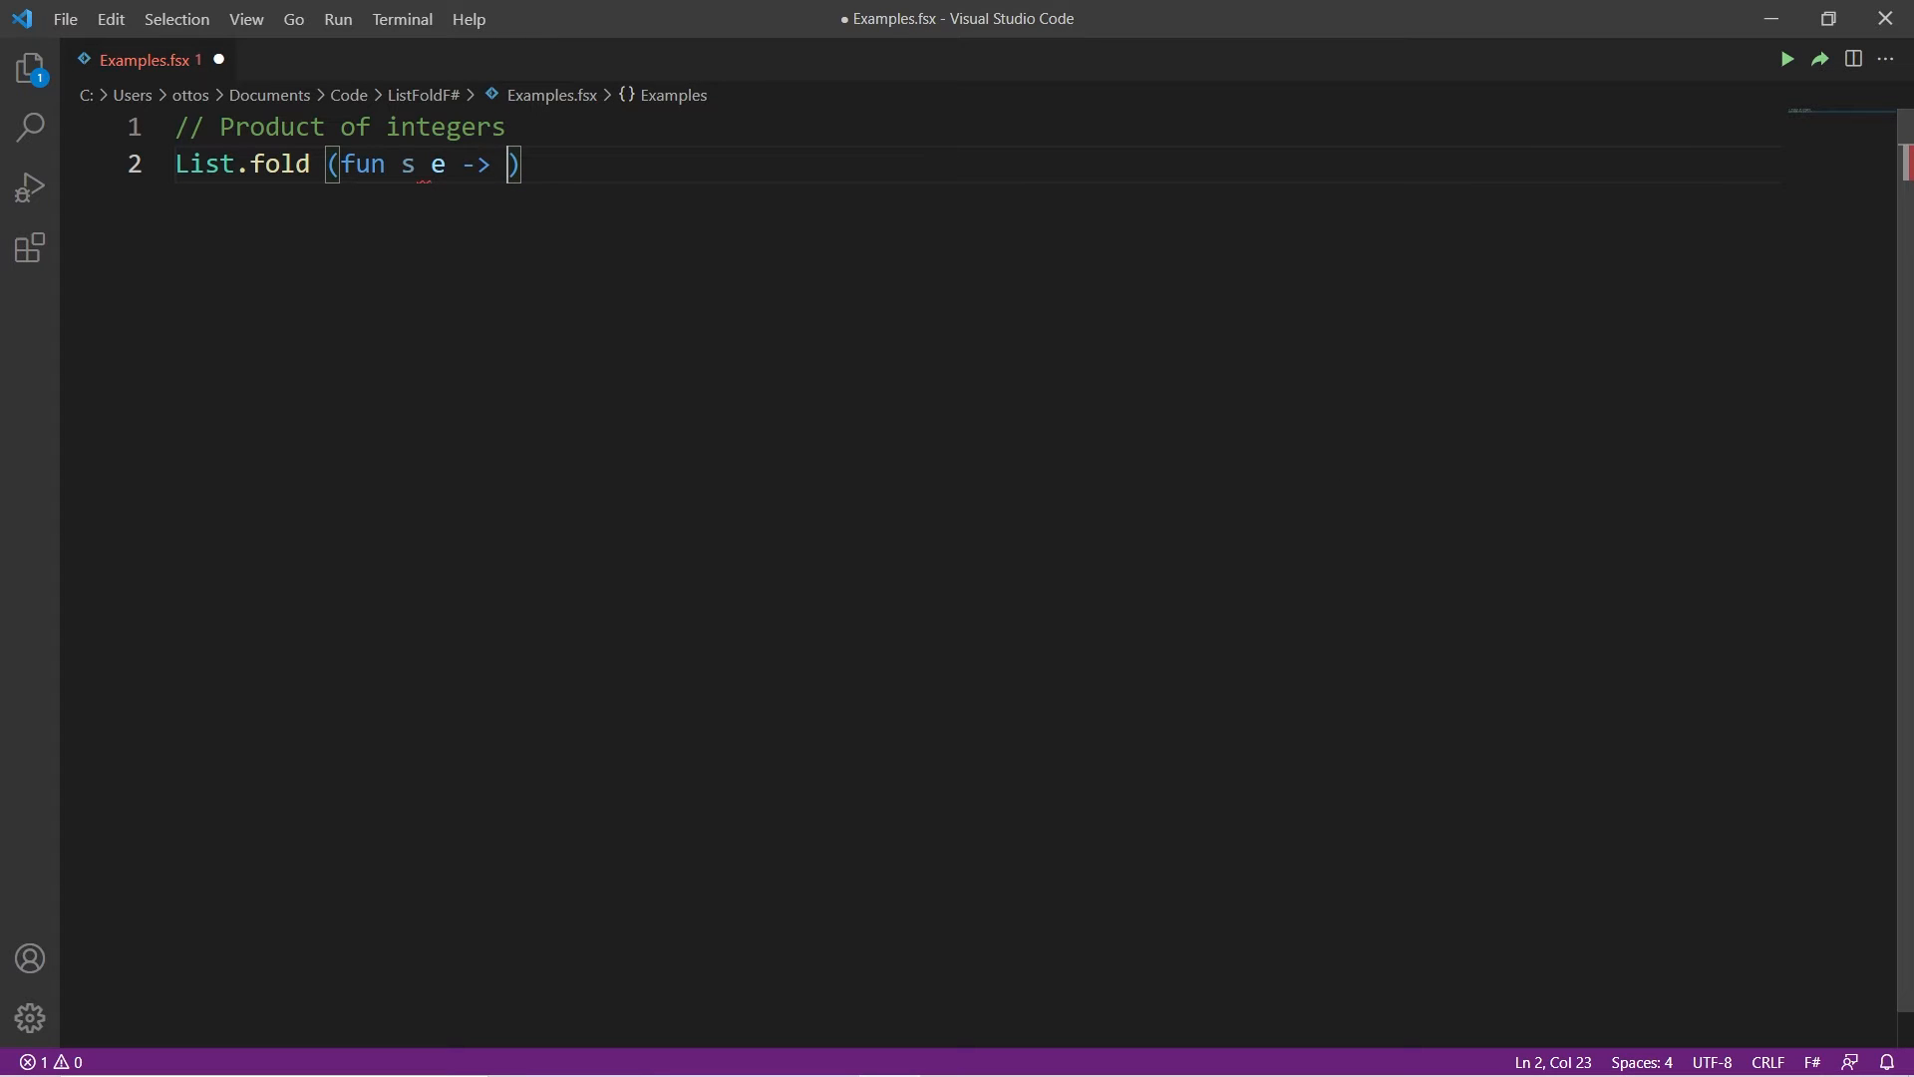
text(s*)
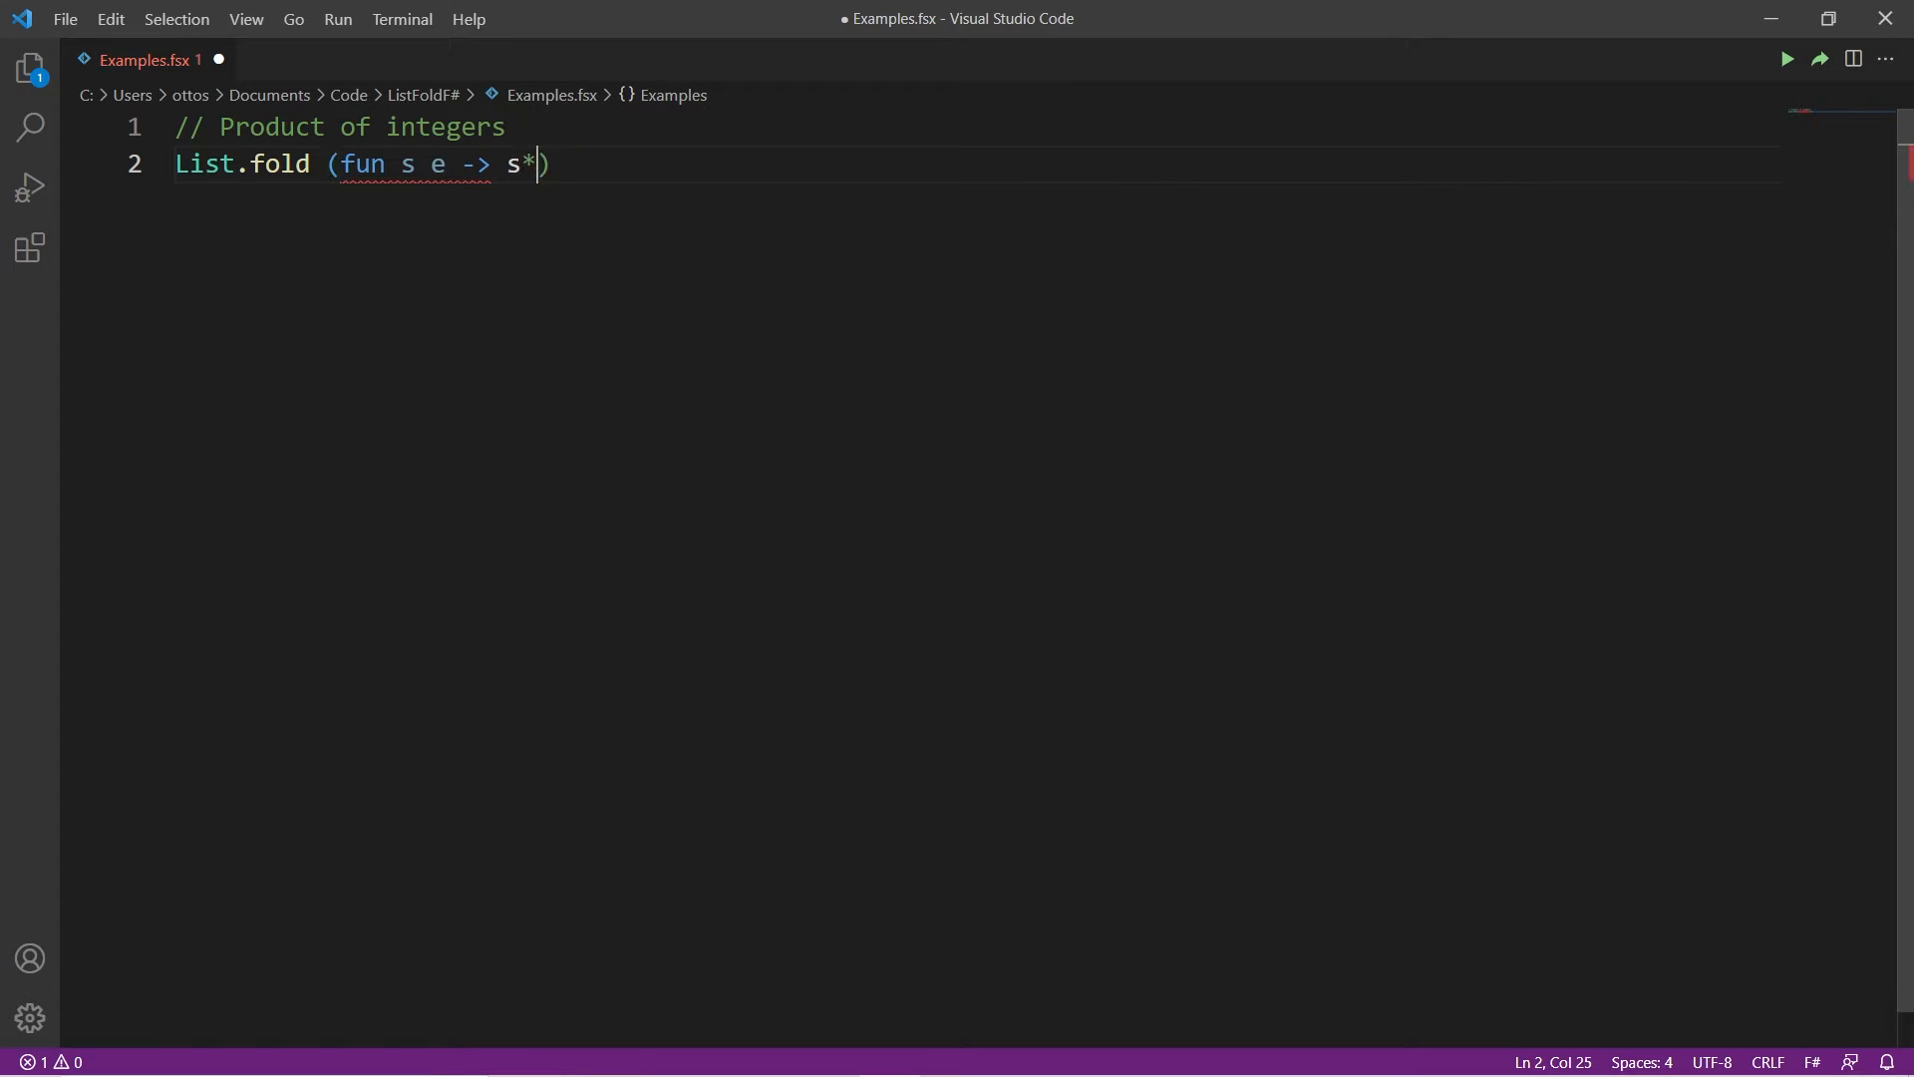
text(e)
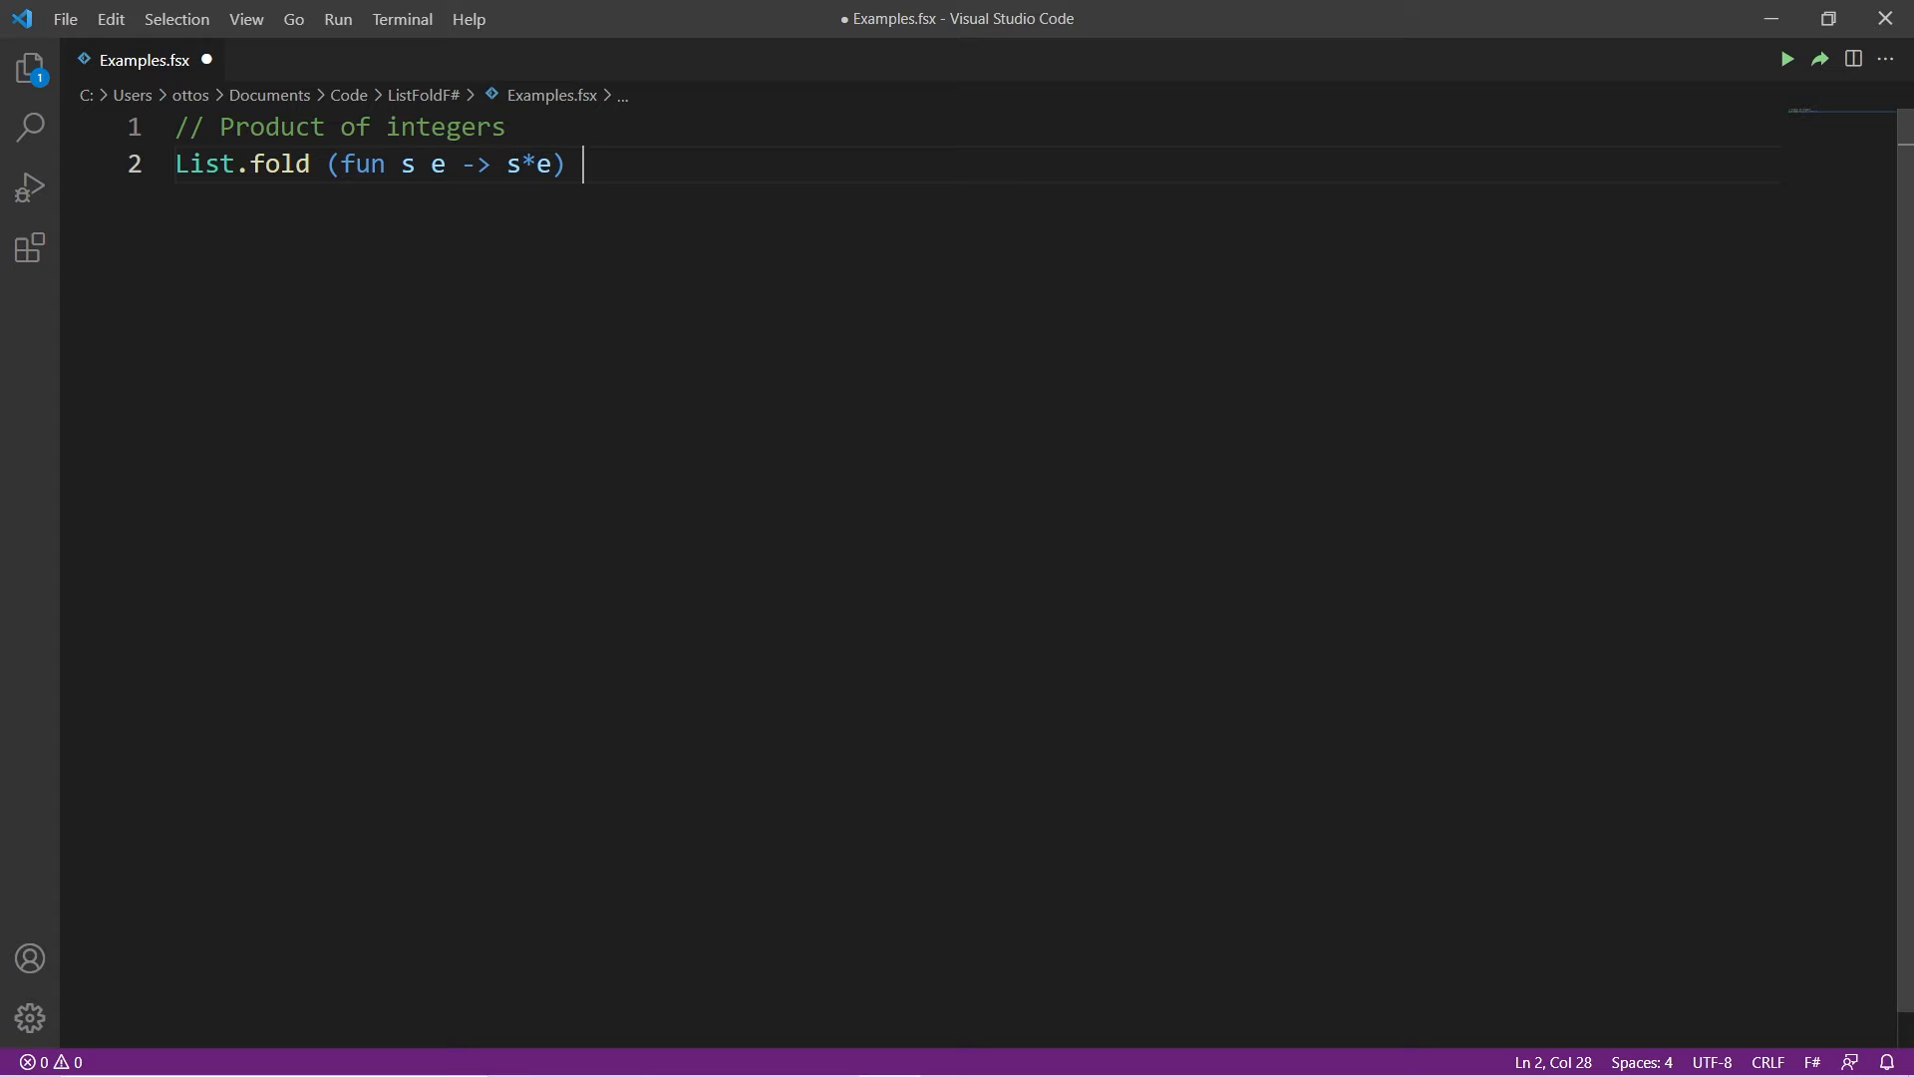
text(1)
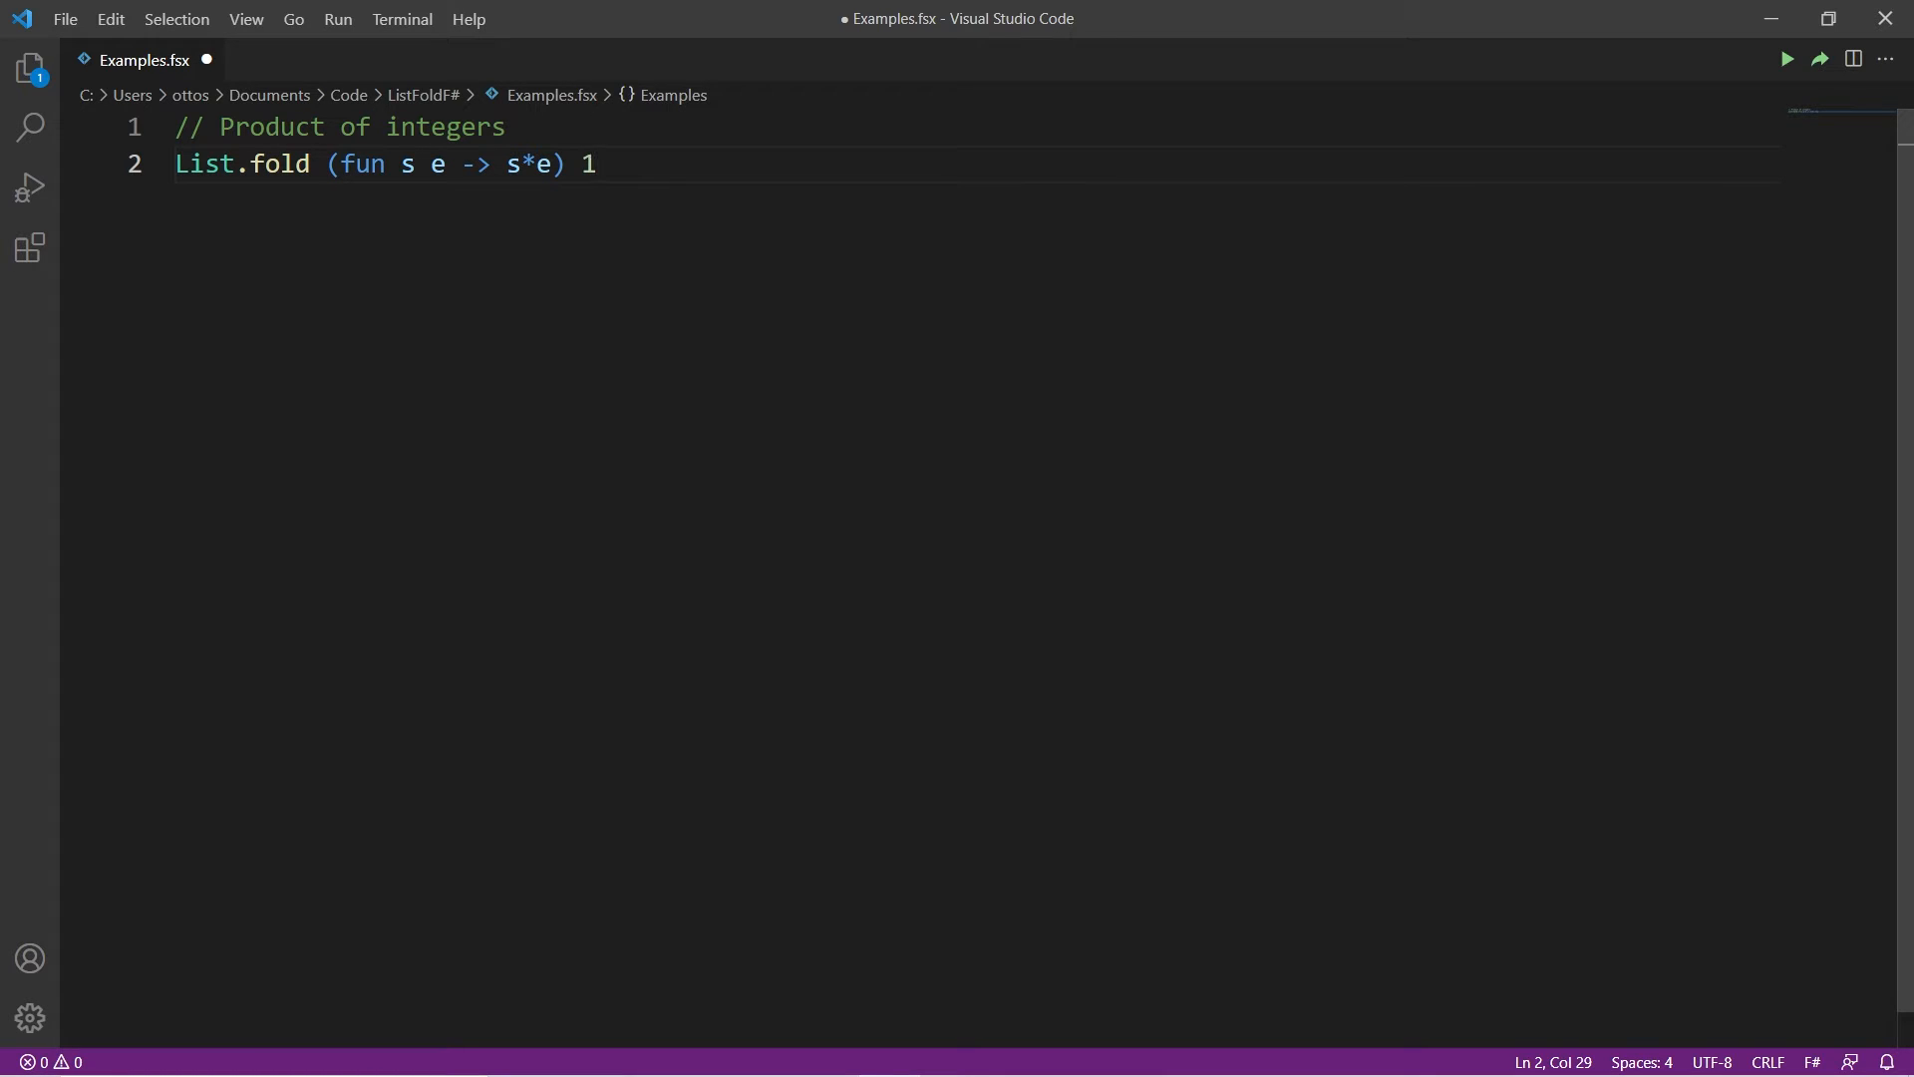
text([])
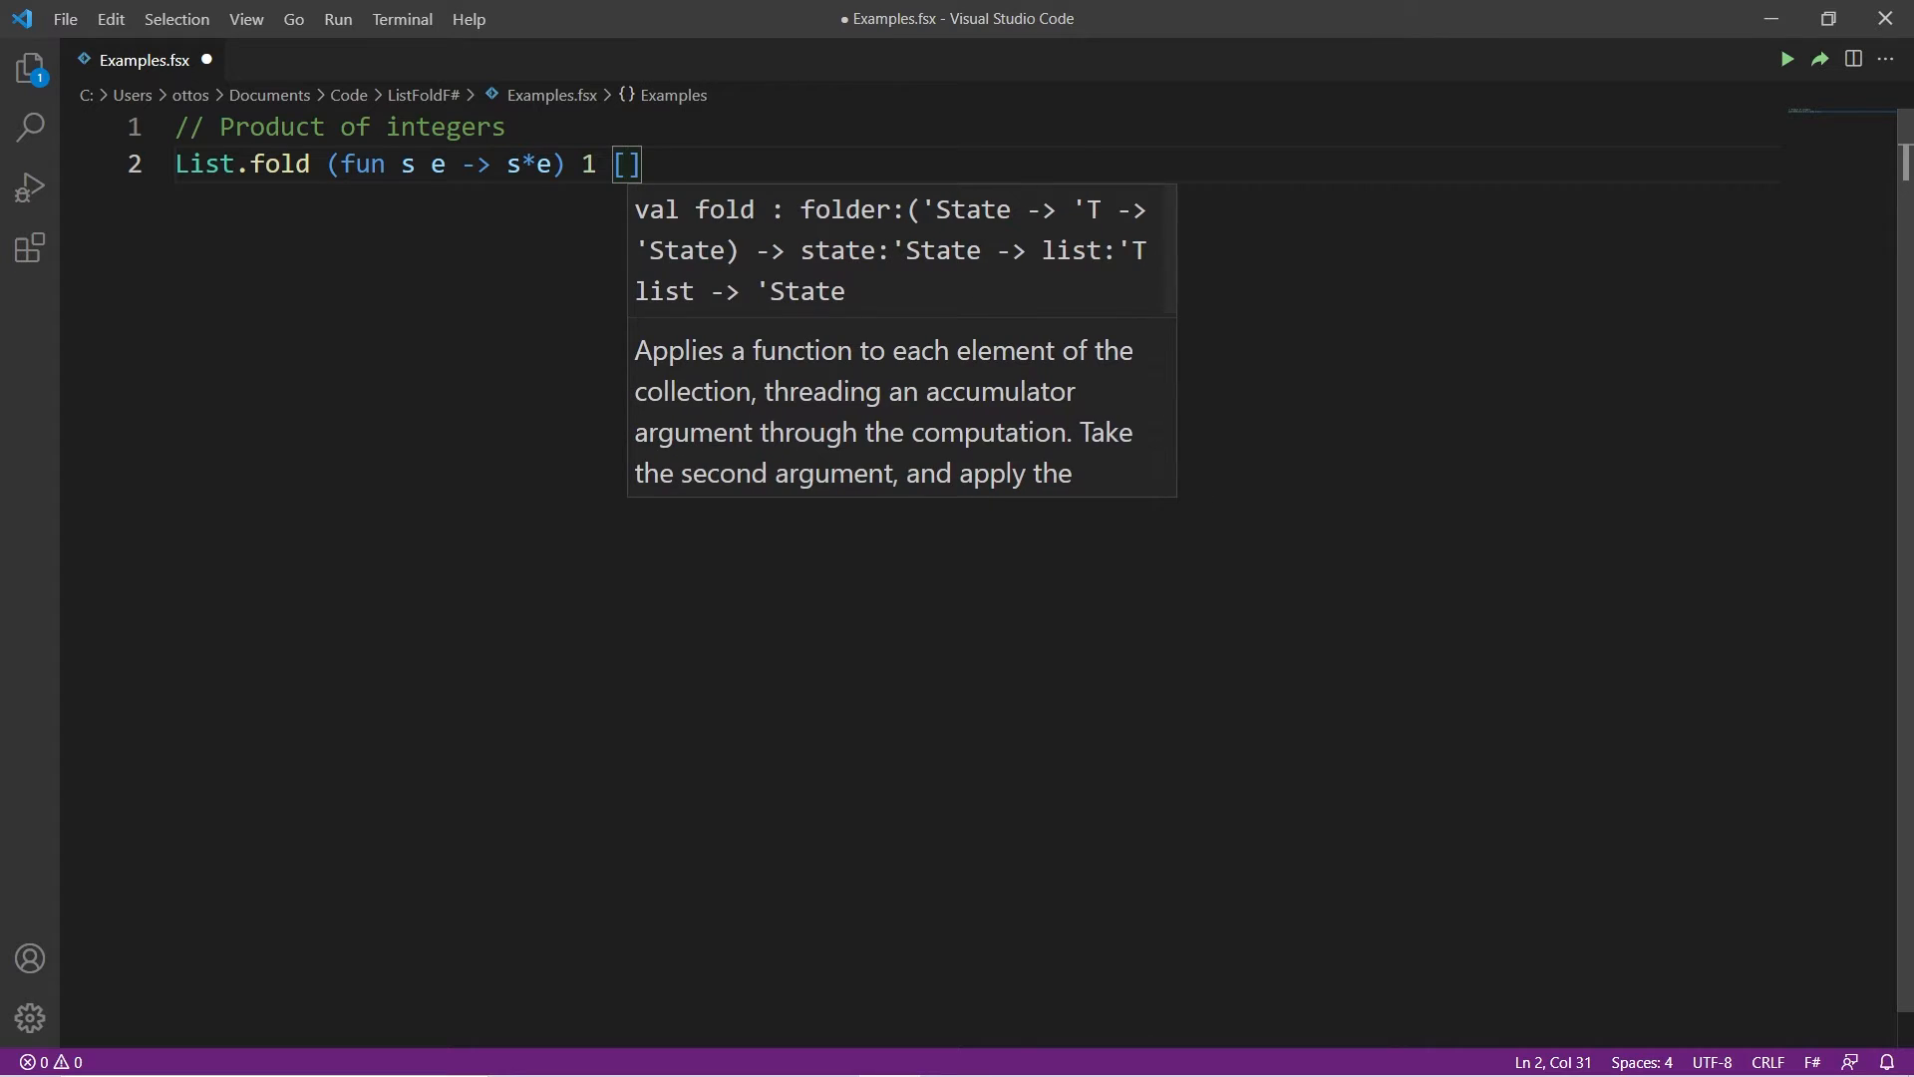
text(2; 3; 5)
text(List.fold)
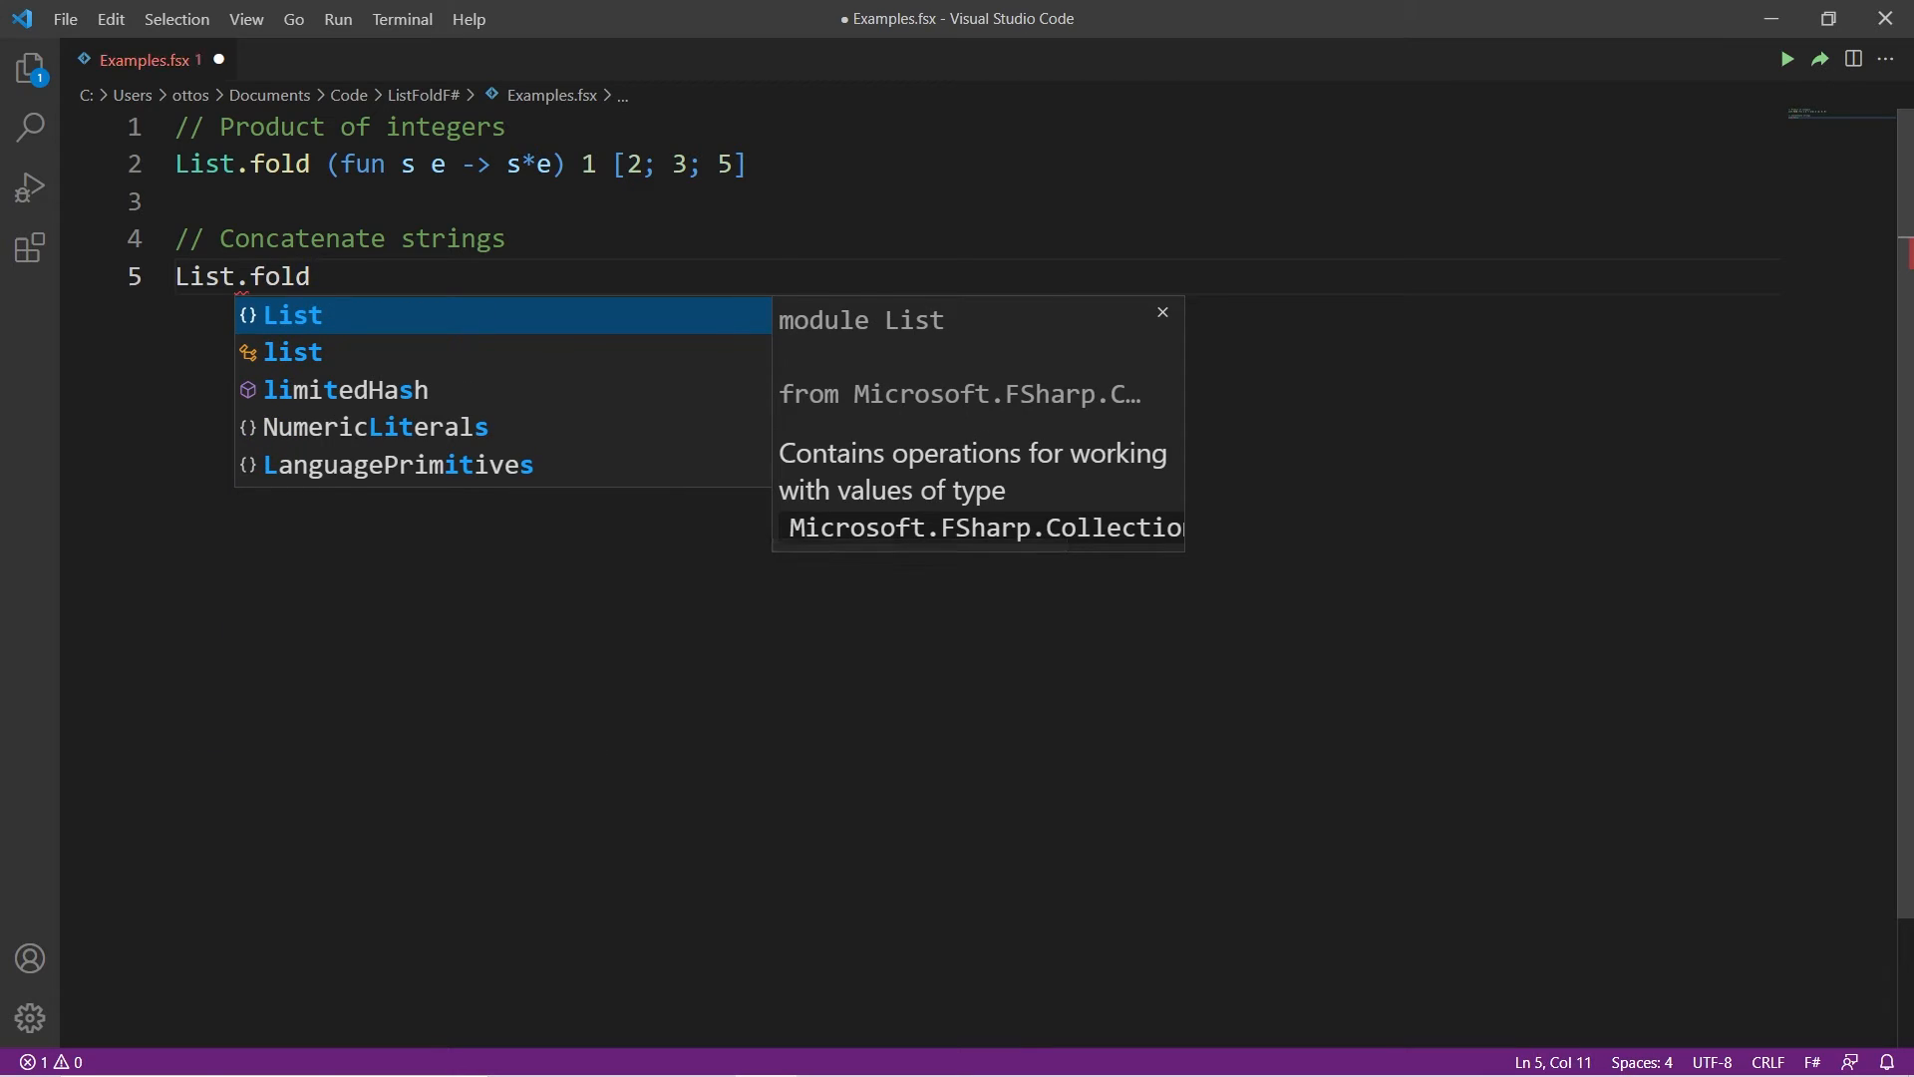
Write List.fold (fun s e -> s+e) "" ["A"; "B"; "C"] under the Concatenate strings comment
text((fun)
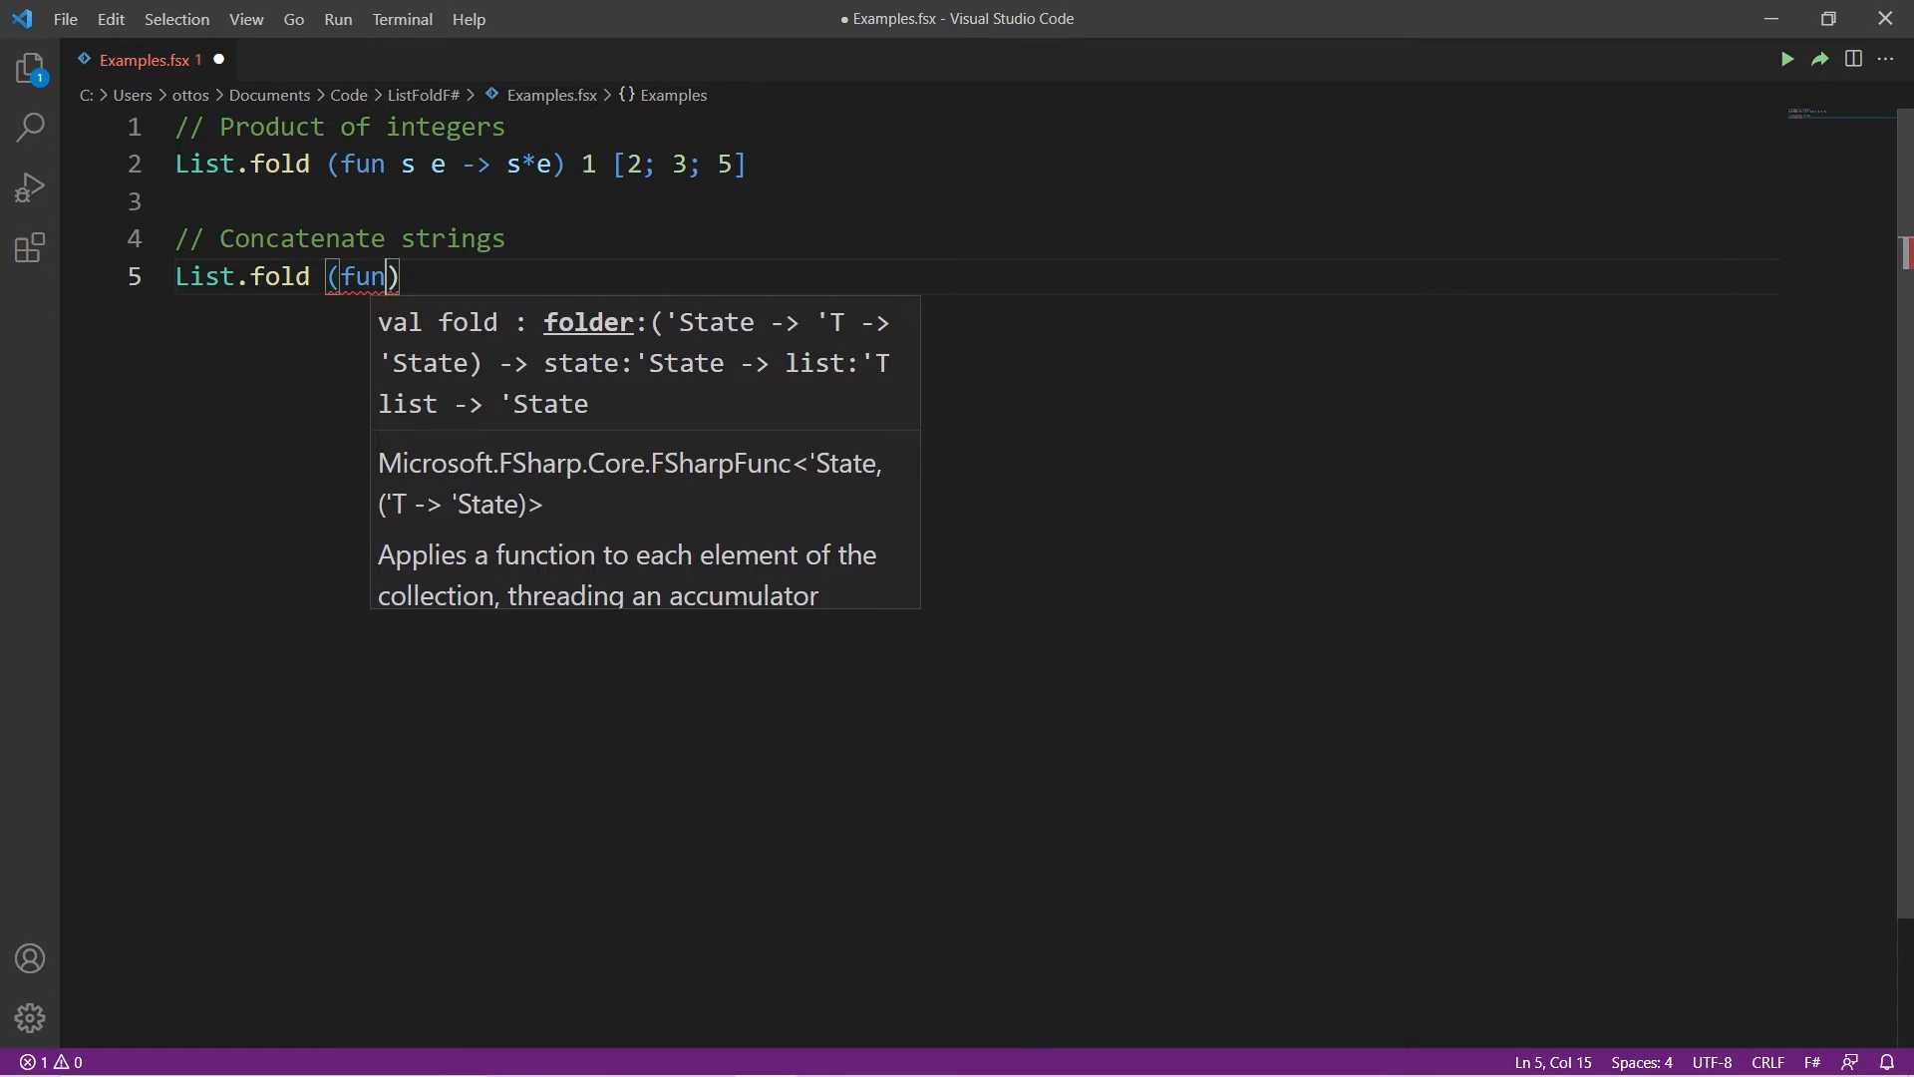
text(s e)
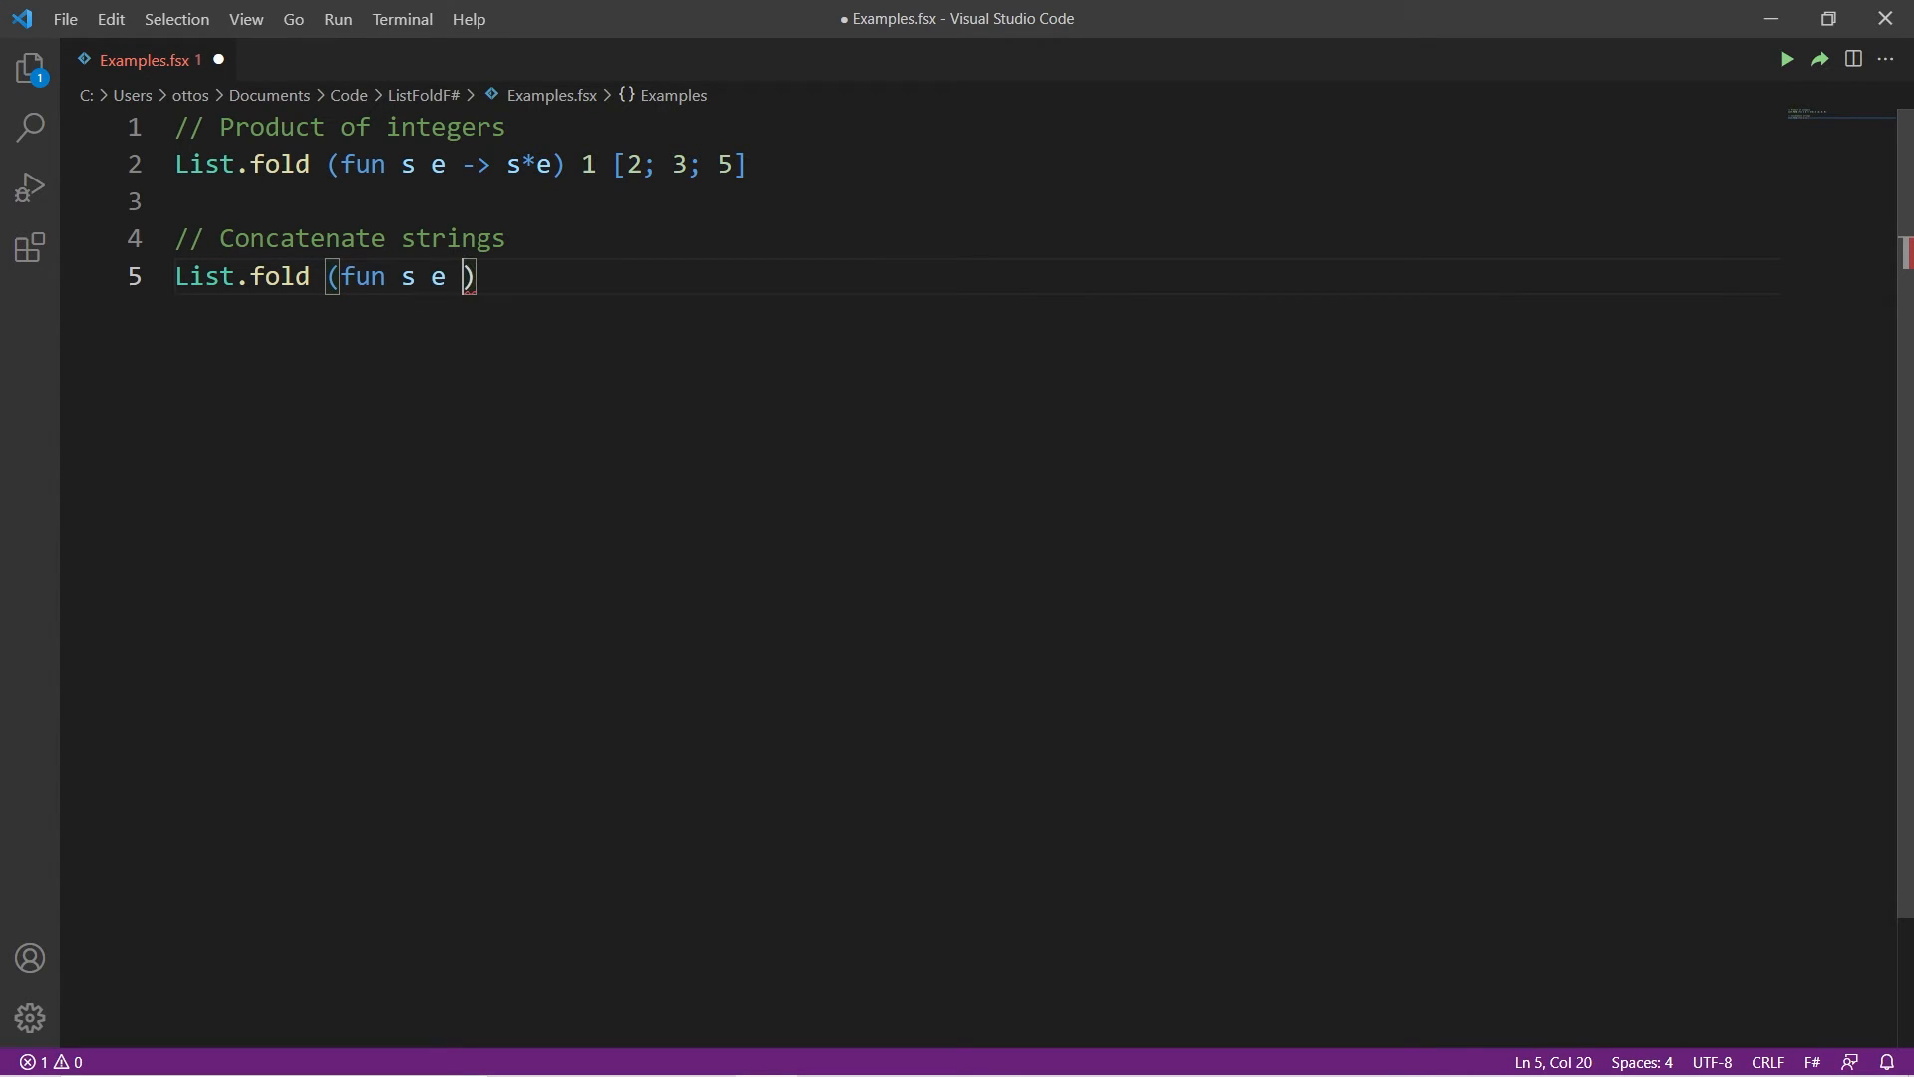
text(->)
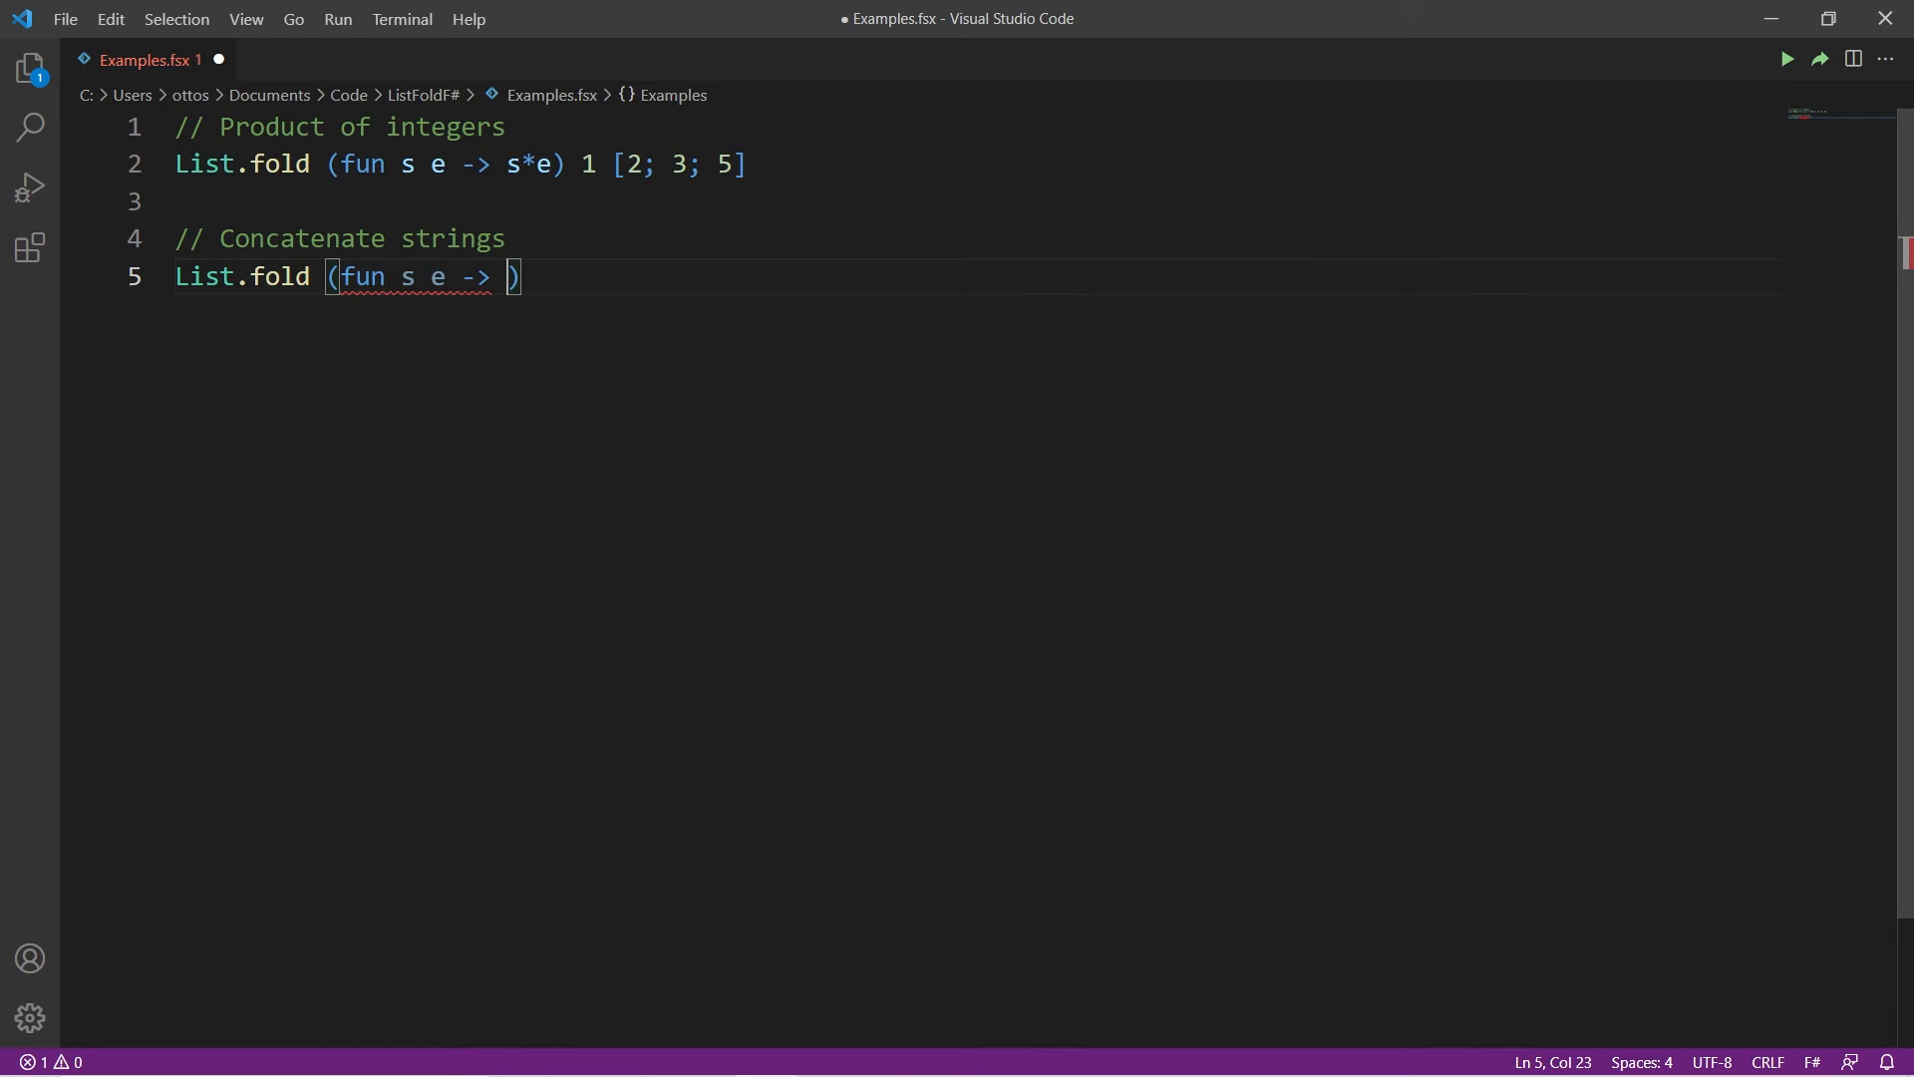
text(s+e)
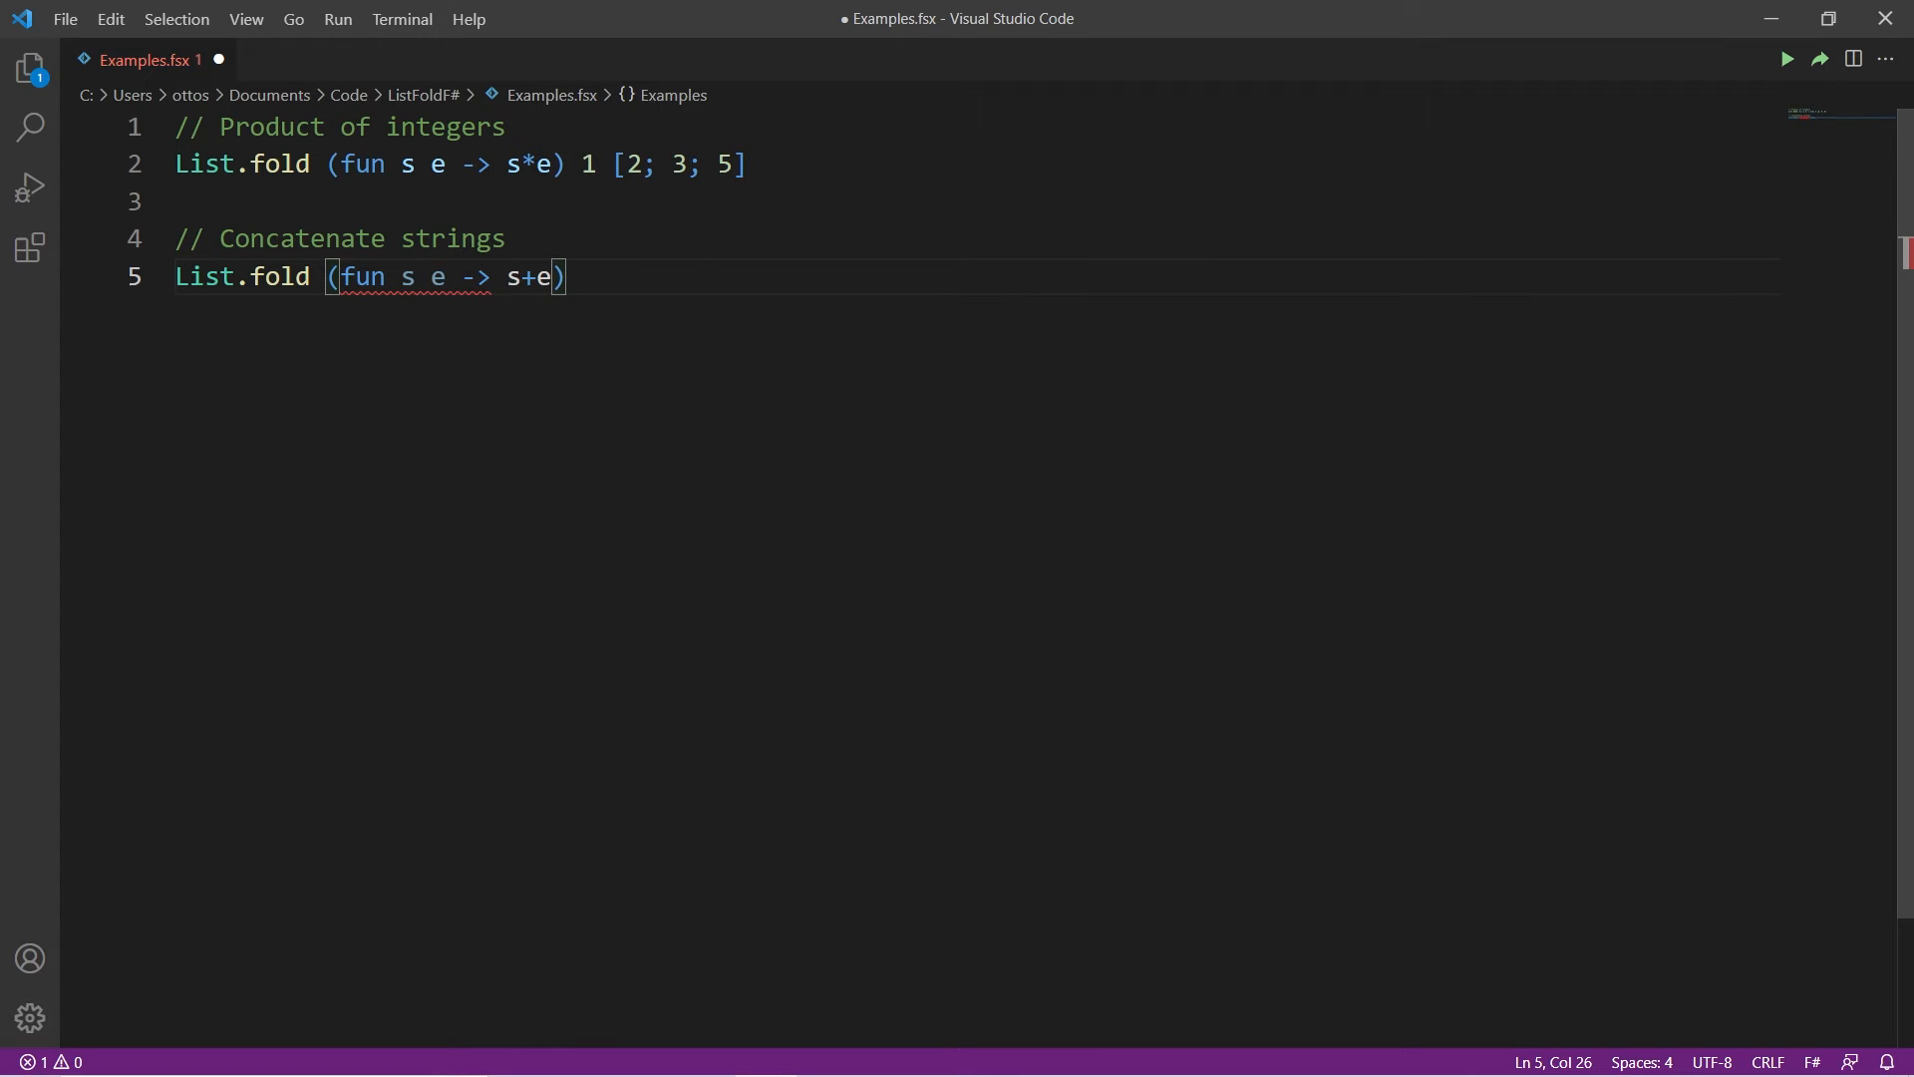
text("")
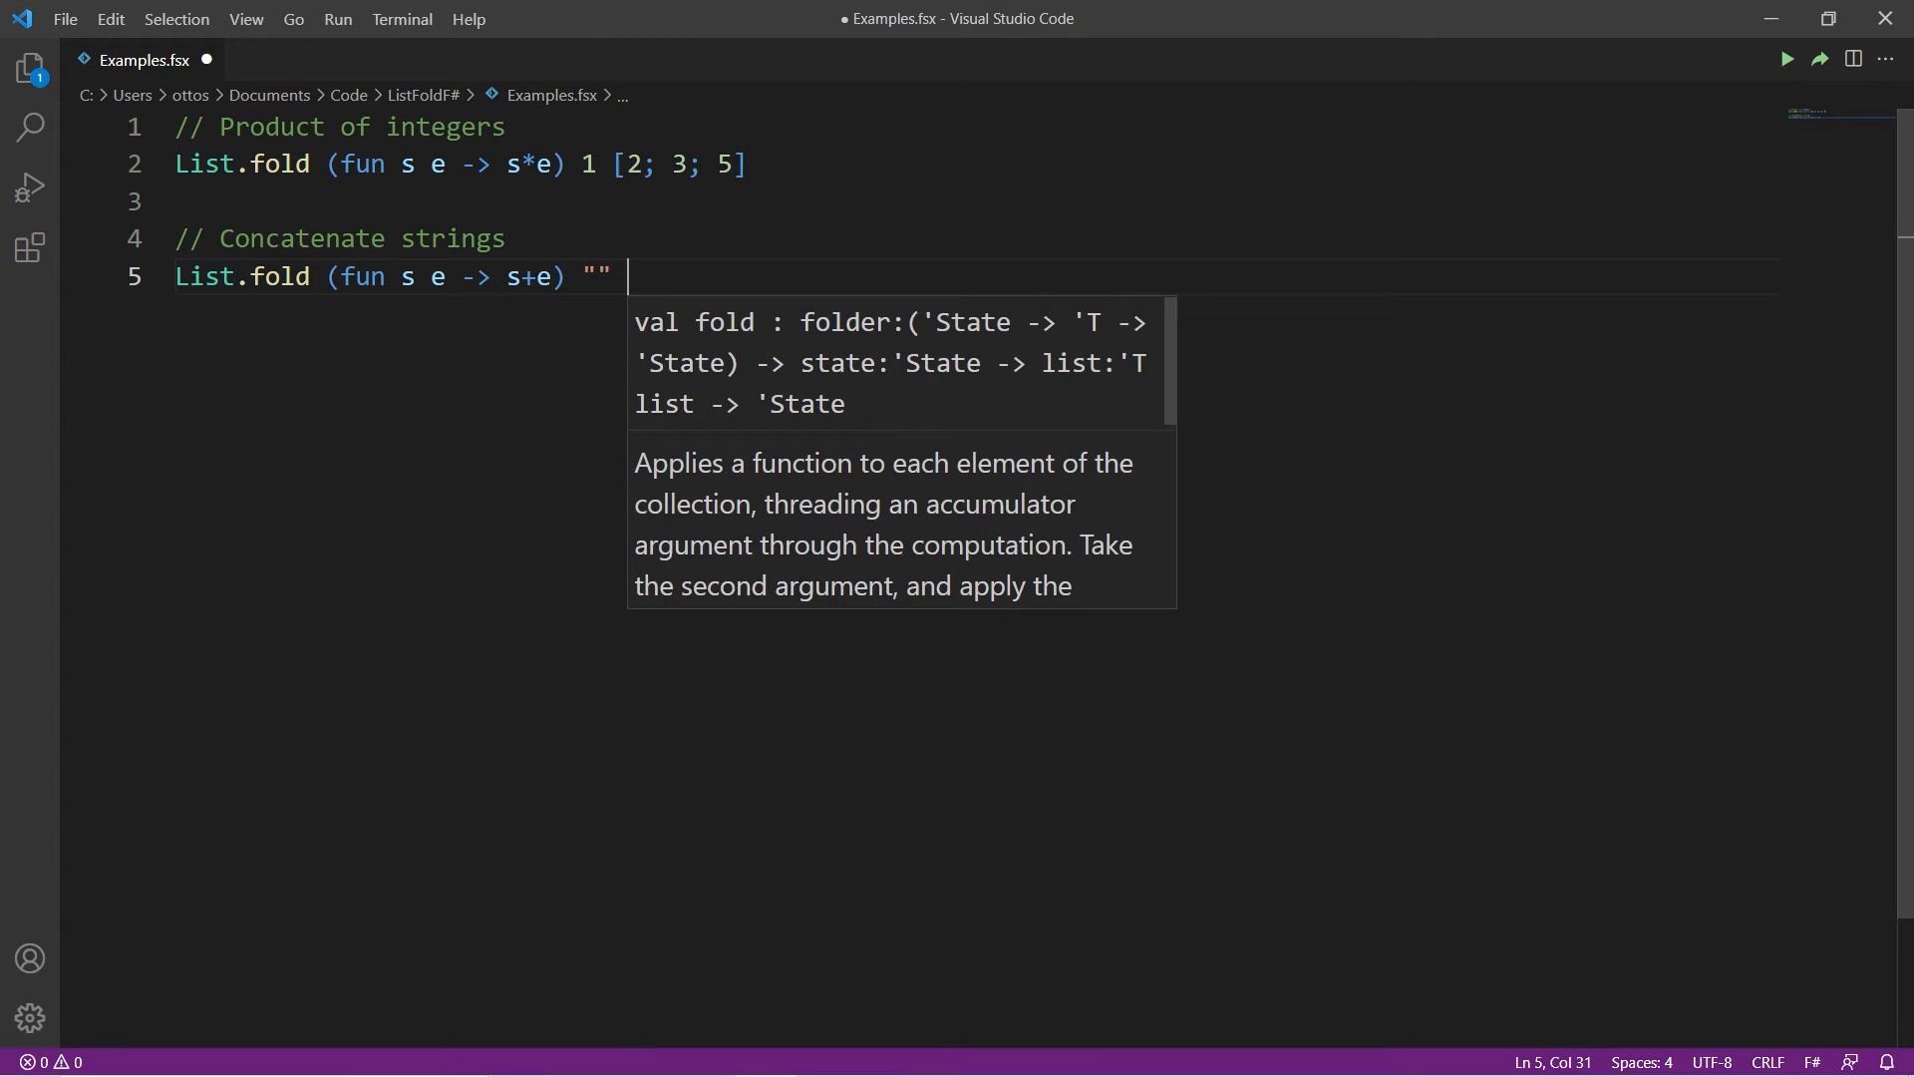
text(["A"])
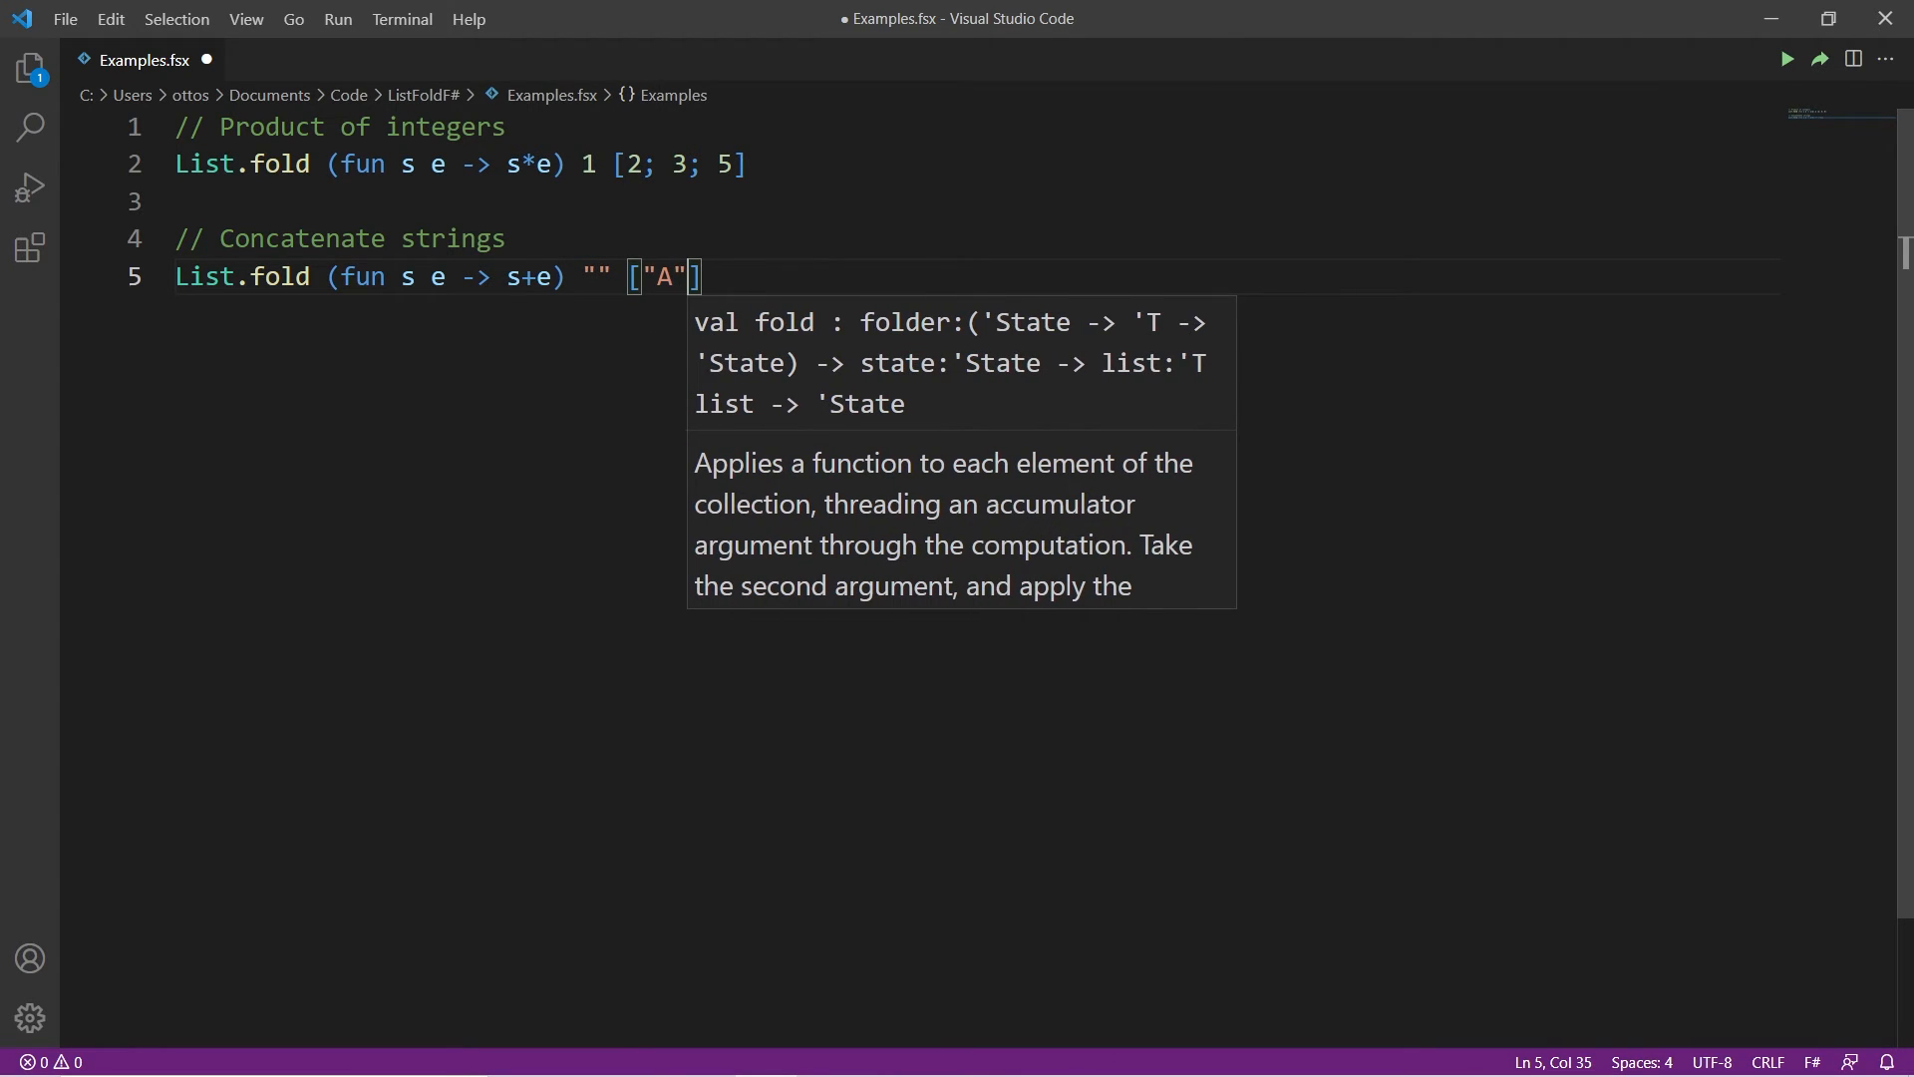
text(; "B")
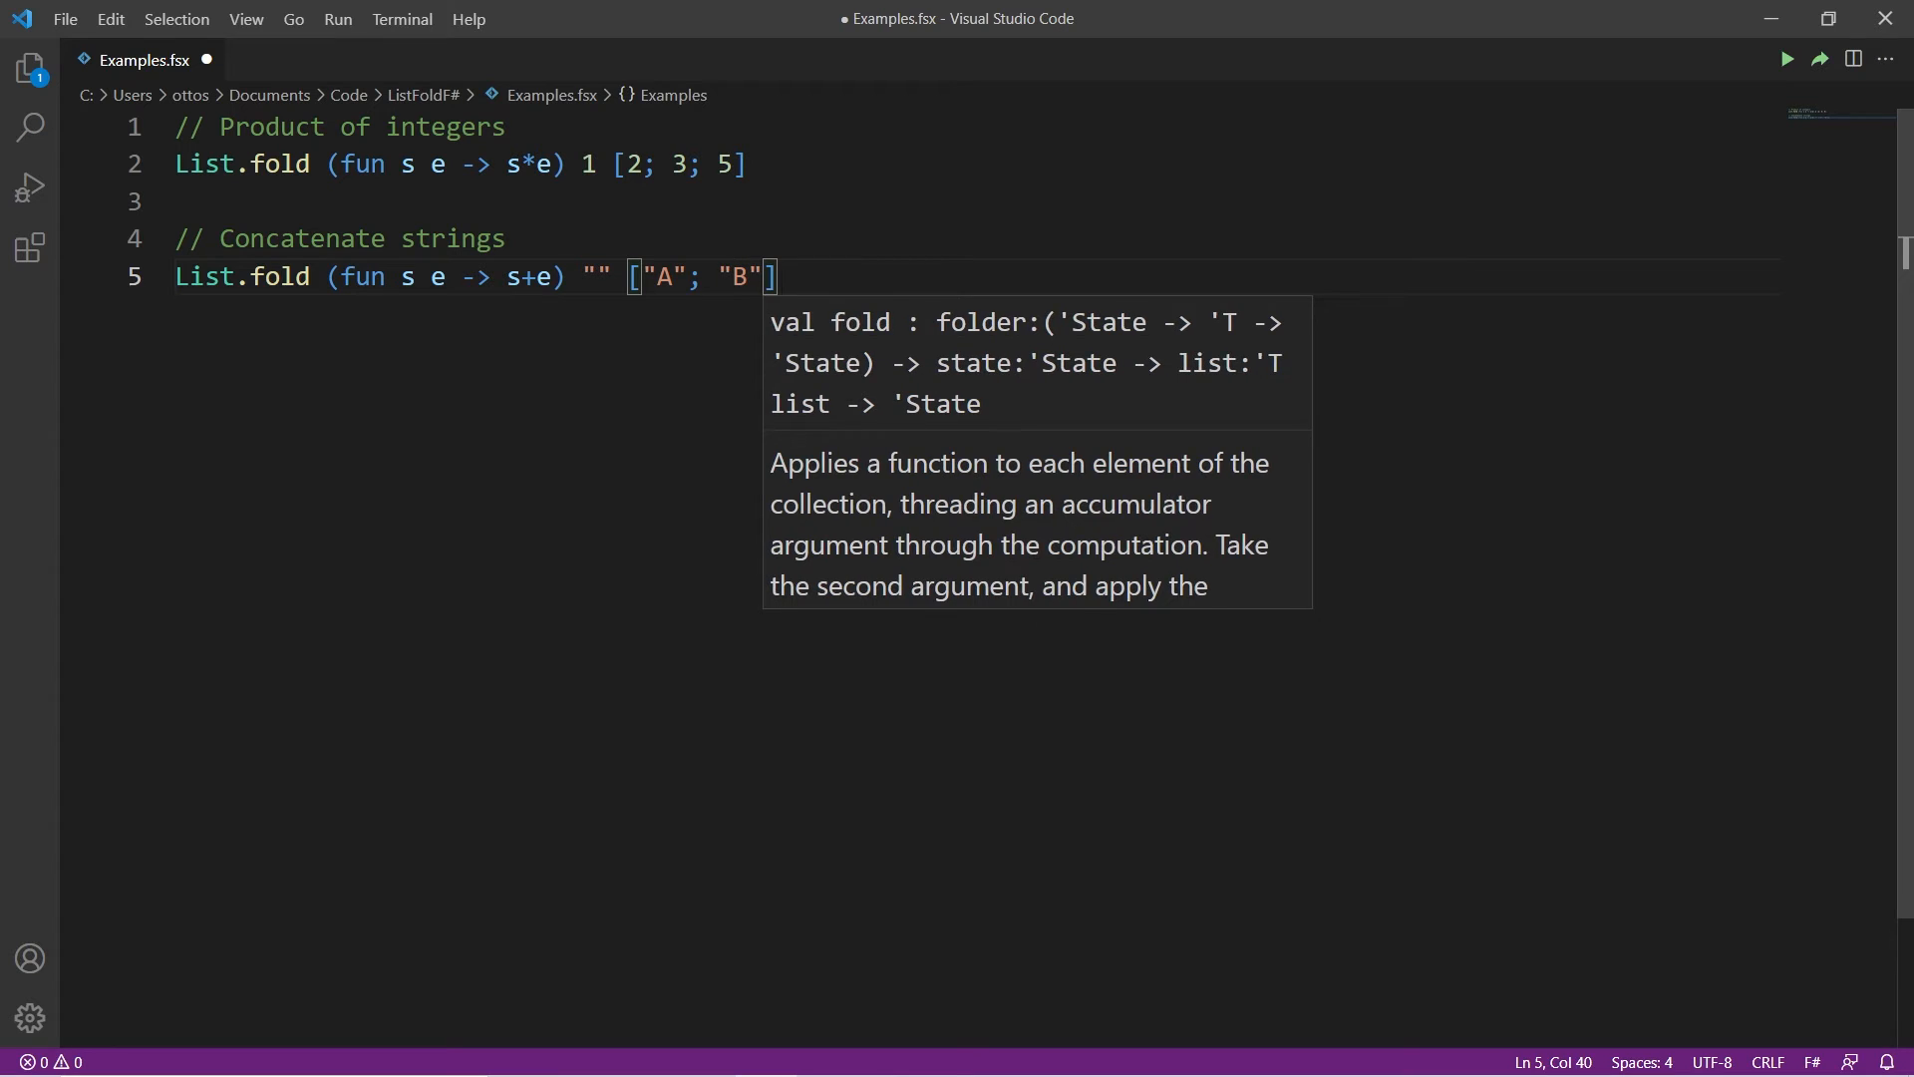
text(; "C")
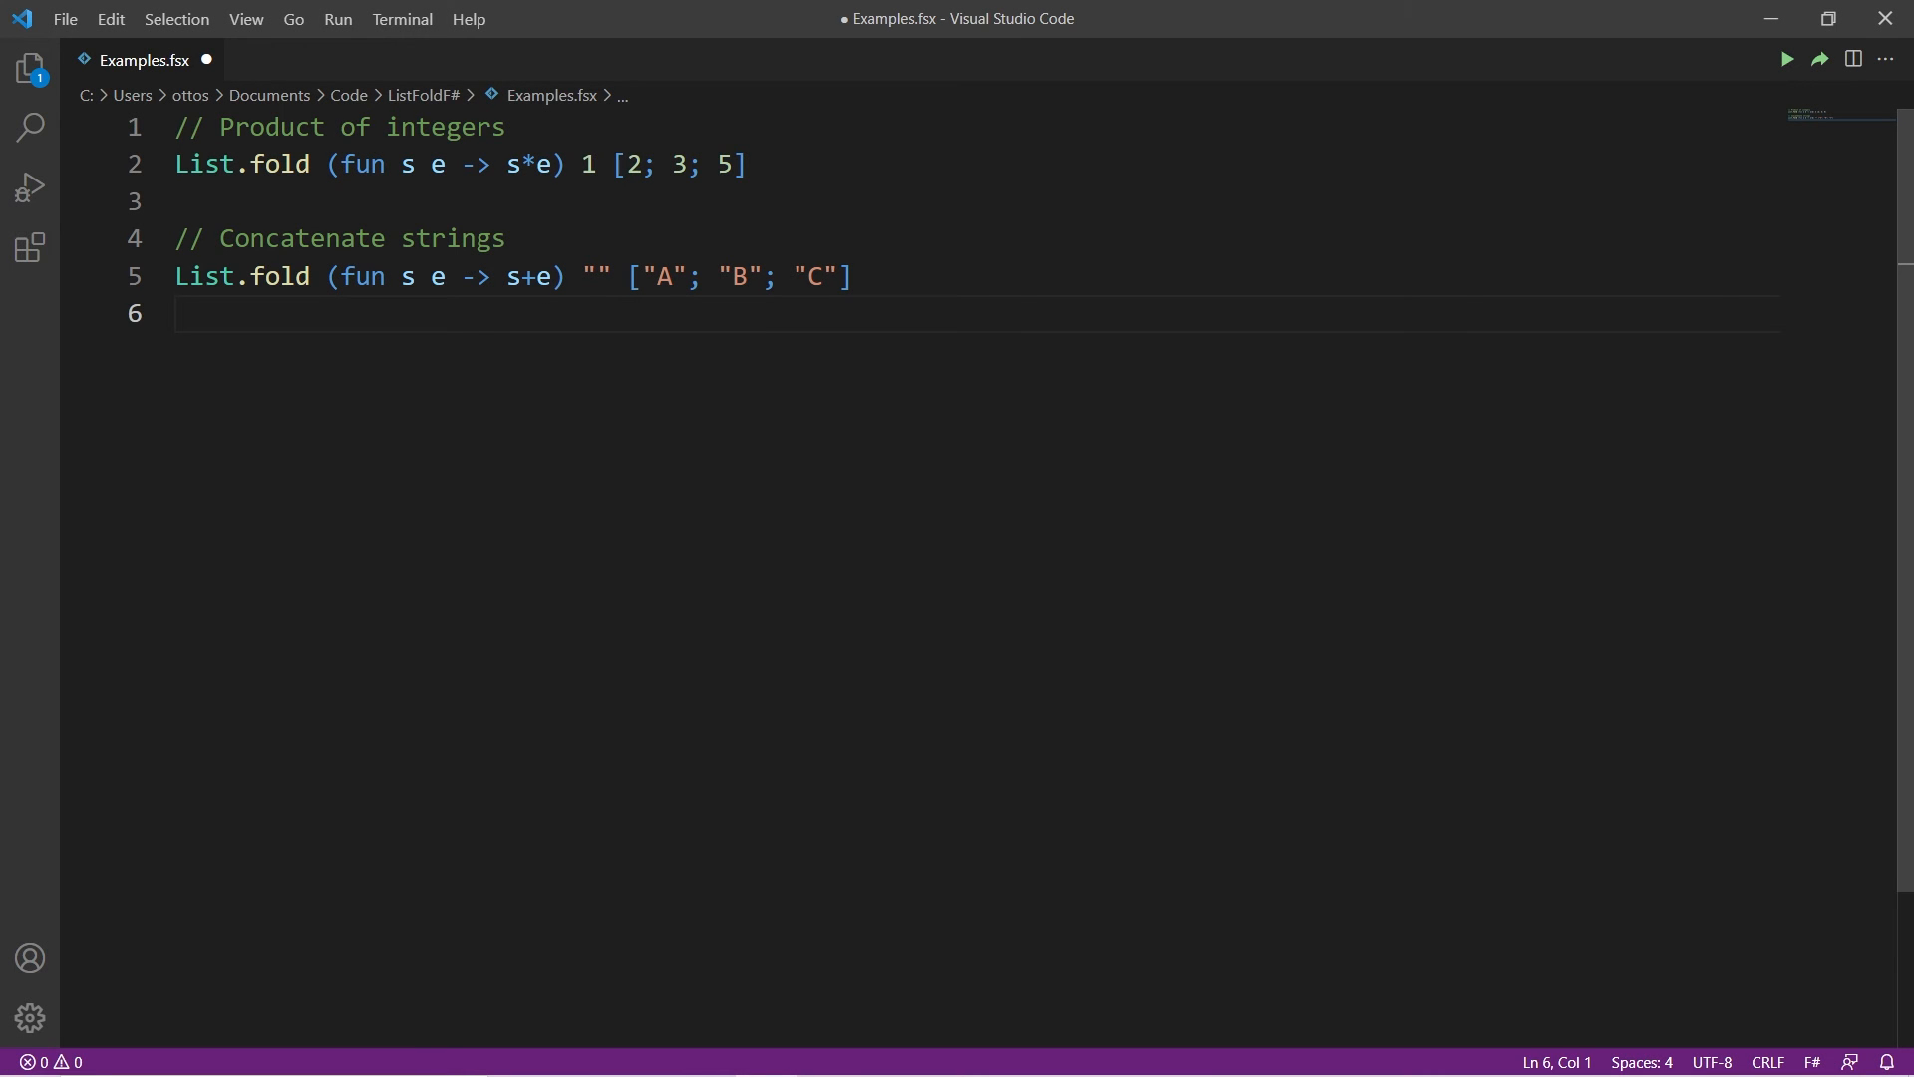
Add '// Reverse list' and begin List.fold (fun s e -> e::s) [] [1; ...]
key(Return)
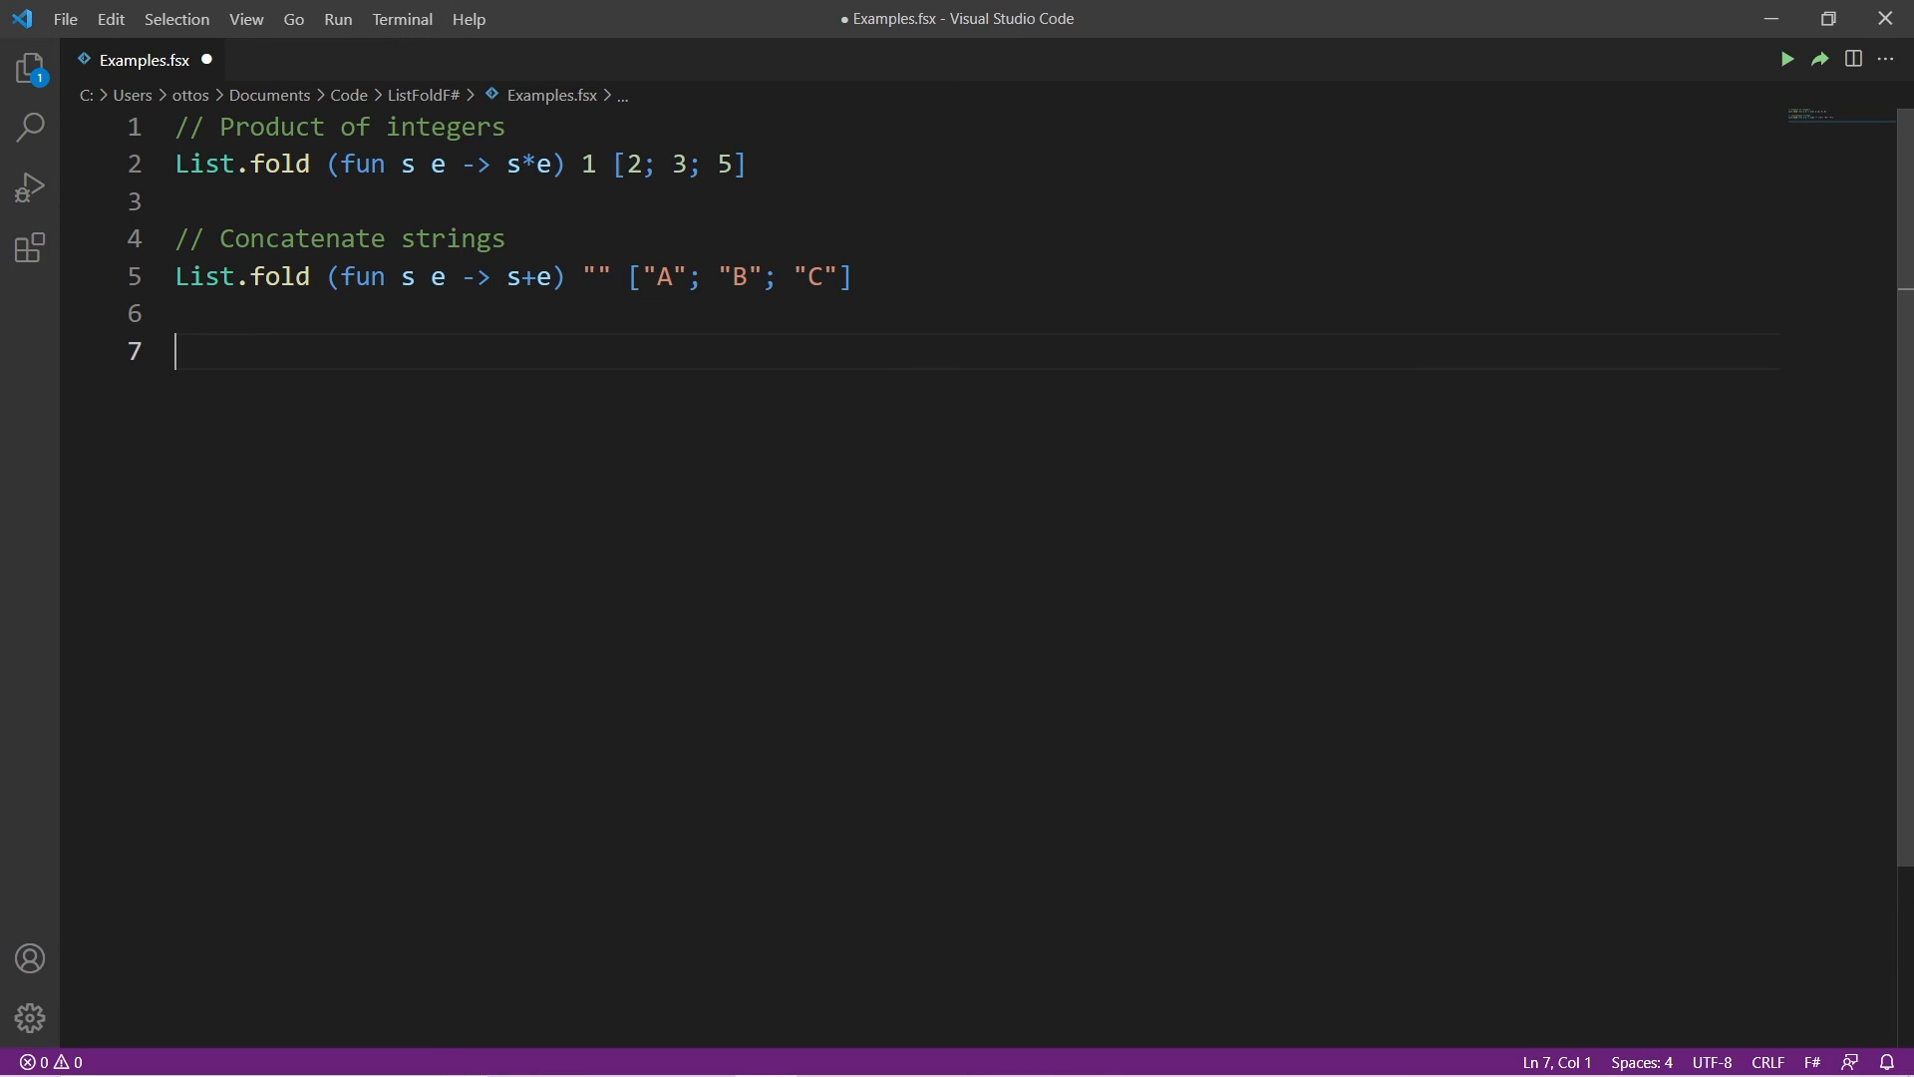
text(// Reverse list)
text(List.fold (fun s e -> )
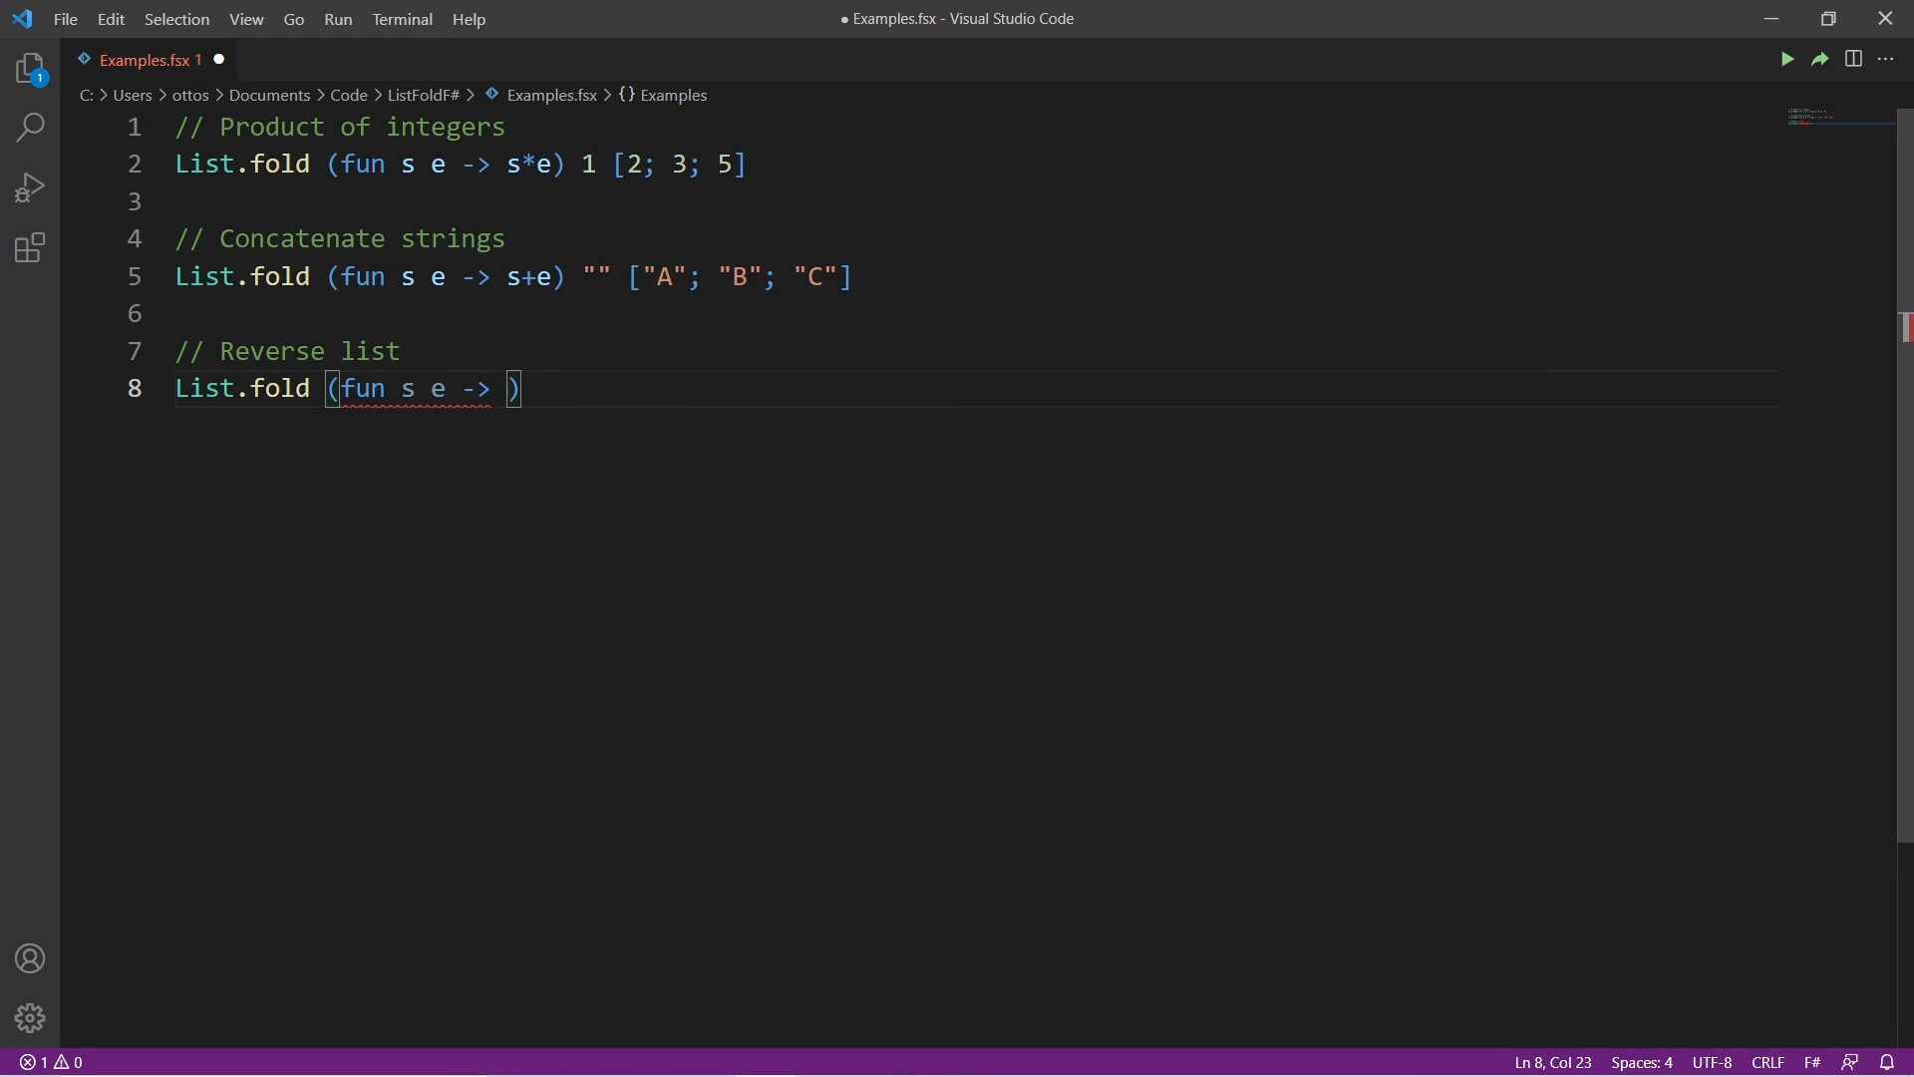
text(e::s)
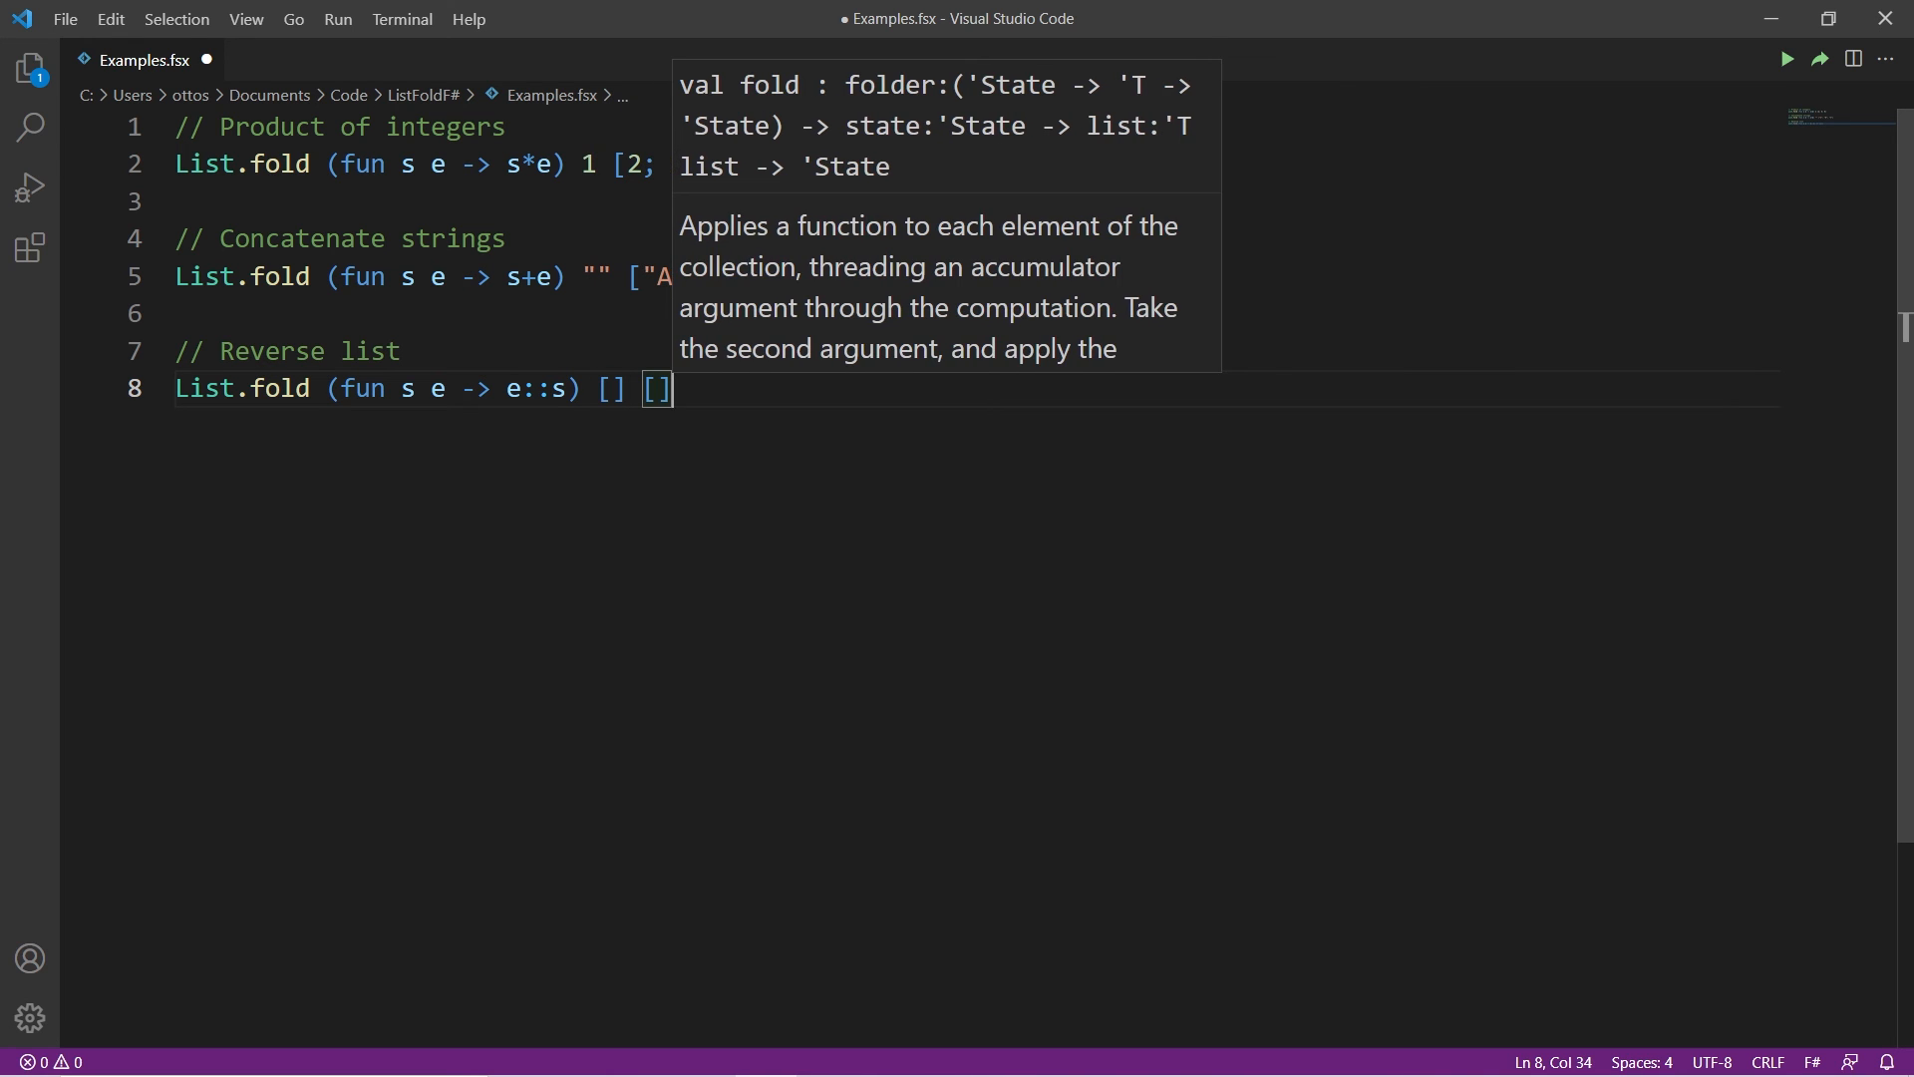
text(1;)
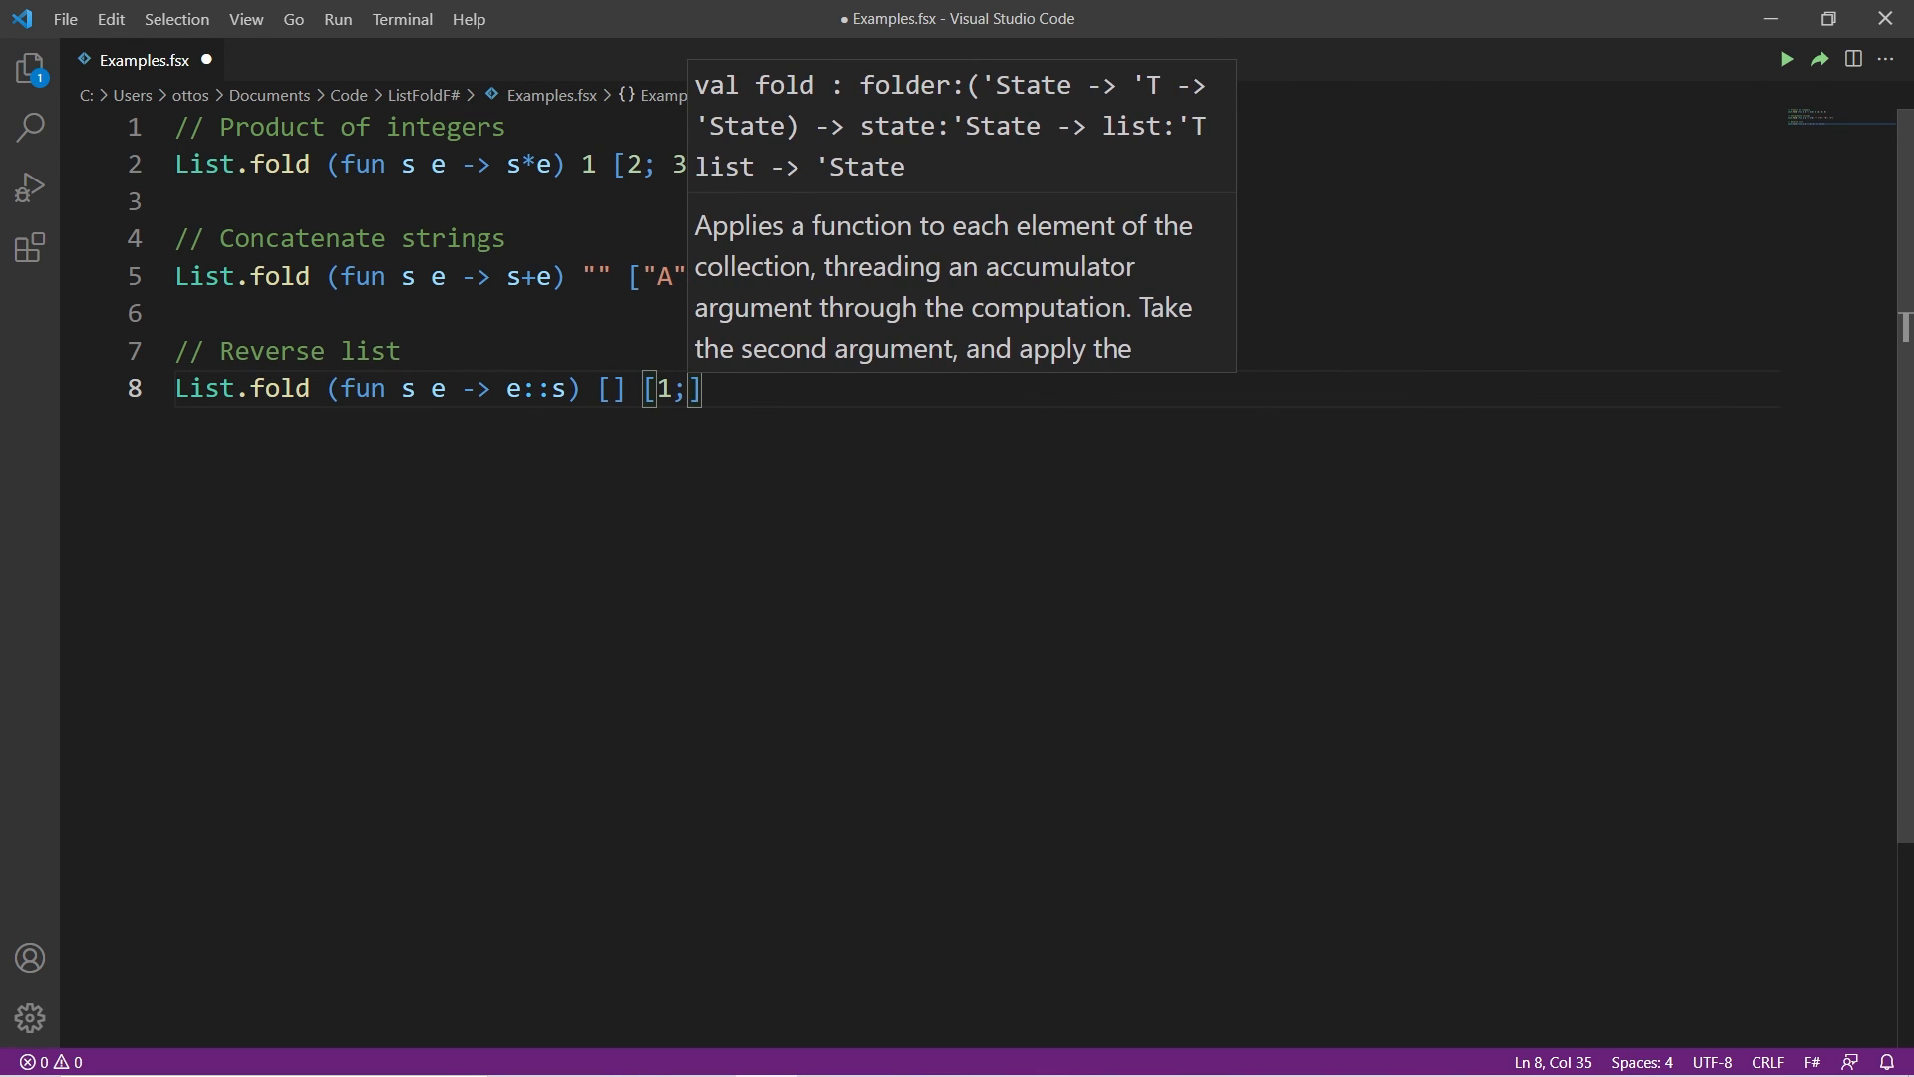